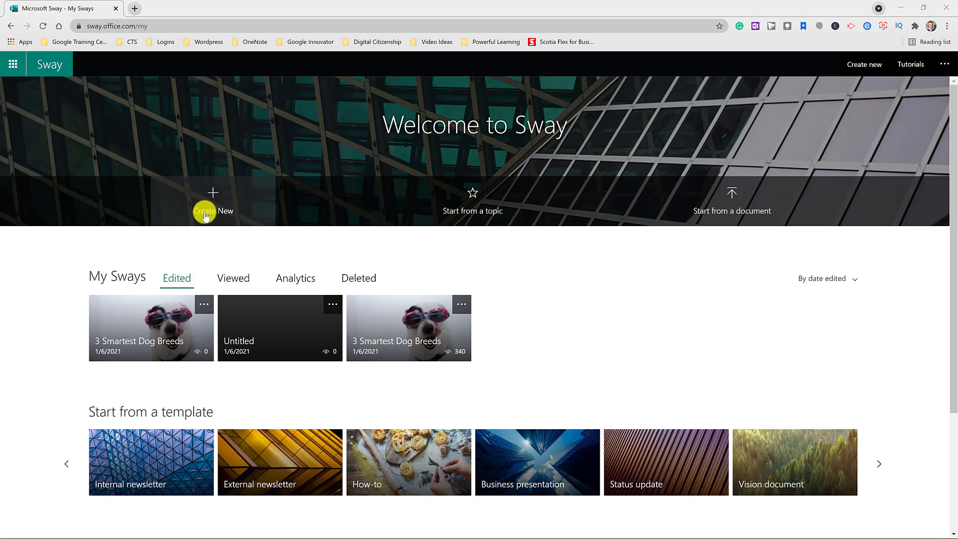
mouse_move(452, 220)
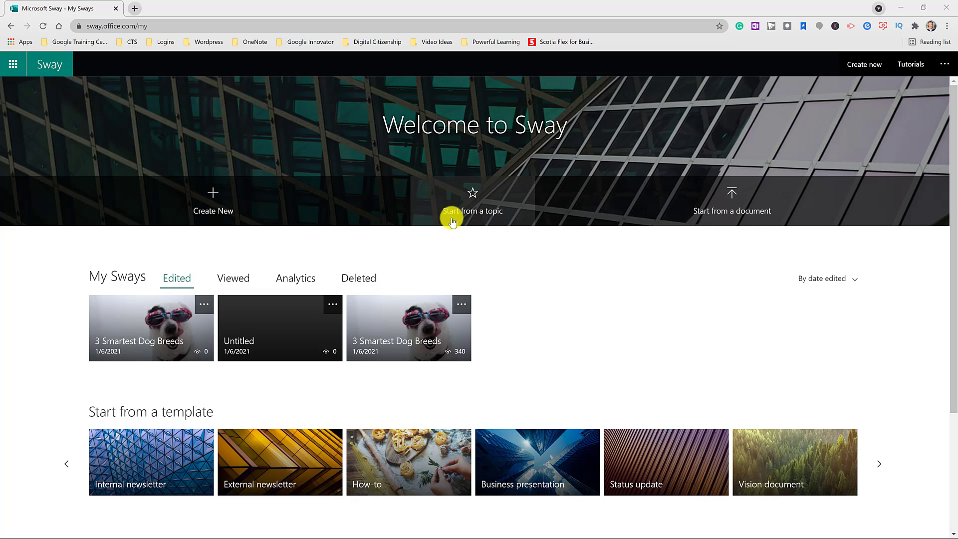
mouse_move(503, 217)
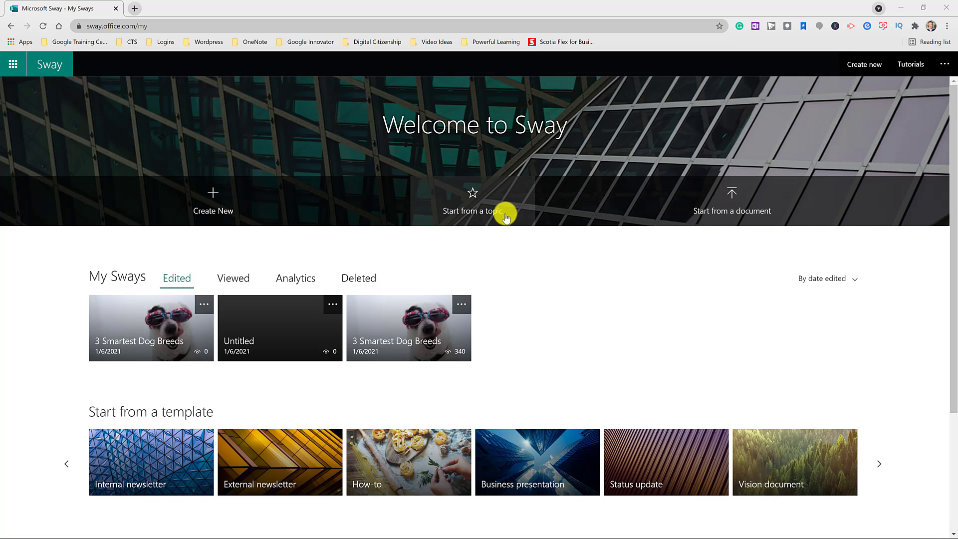
Open the 3 Smartest Dog Breeds Sway, preview its design, then search suggested content.
click(150, 321)
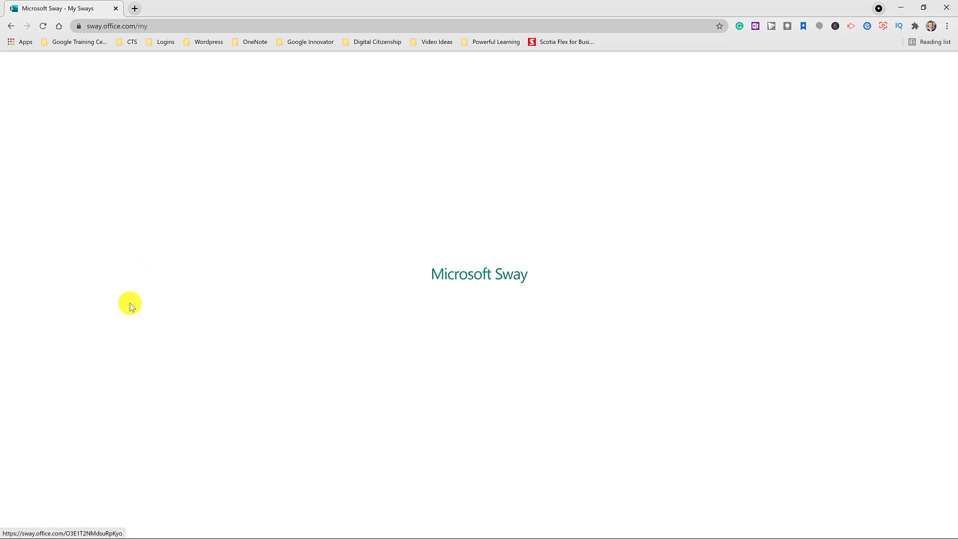
click(128, 303)
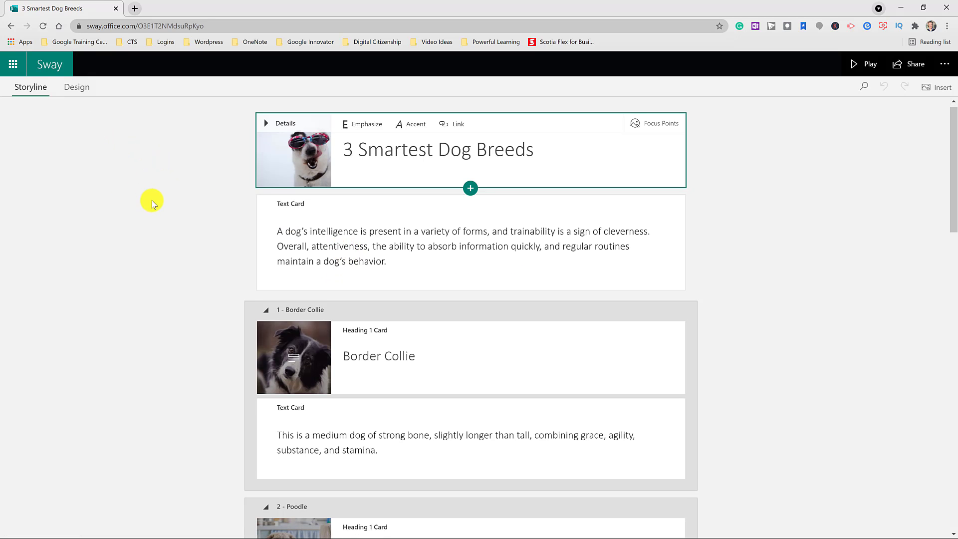
click(76, 87)
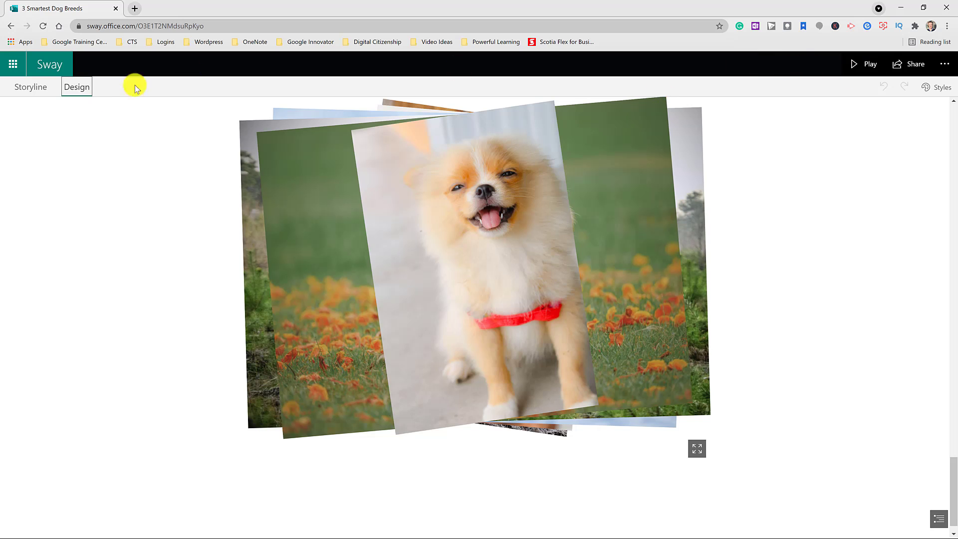
click(30, 86)
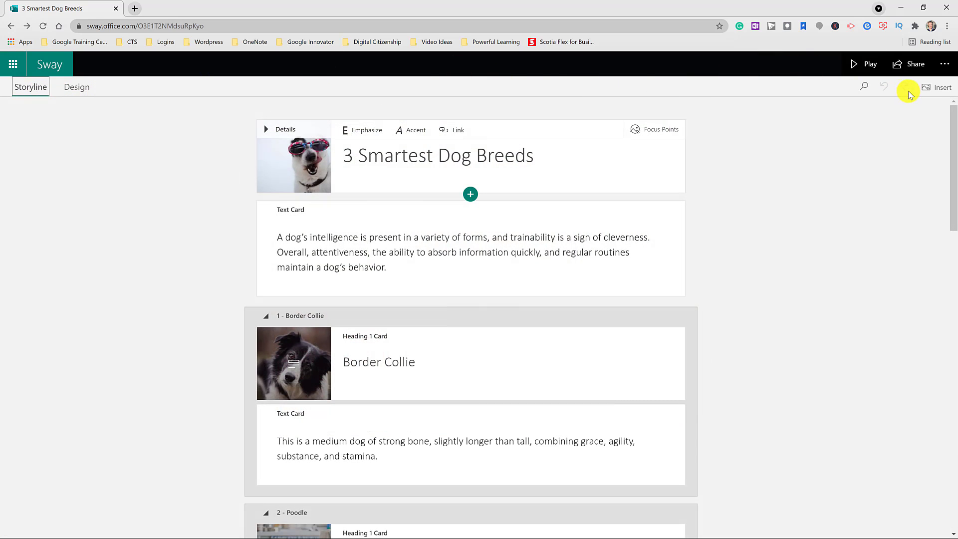
click(939, 87)
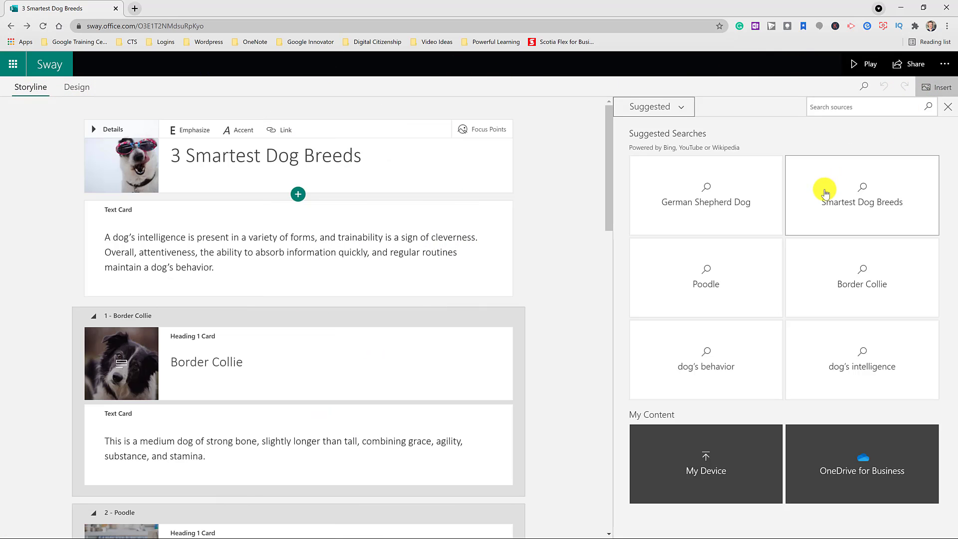
click(861, 283)
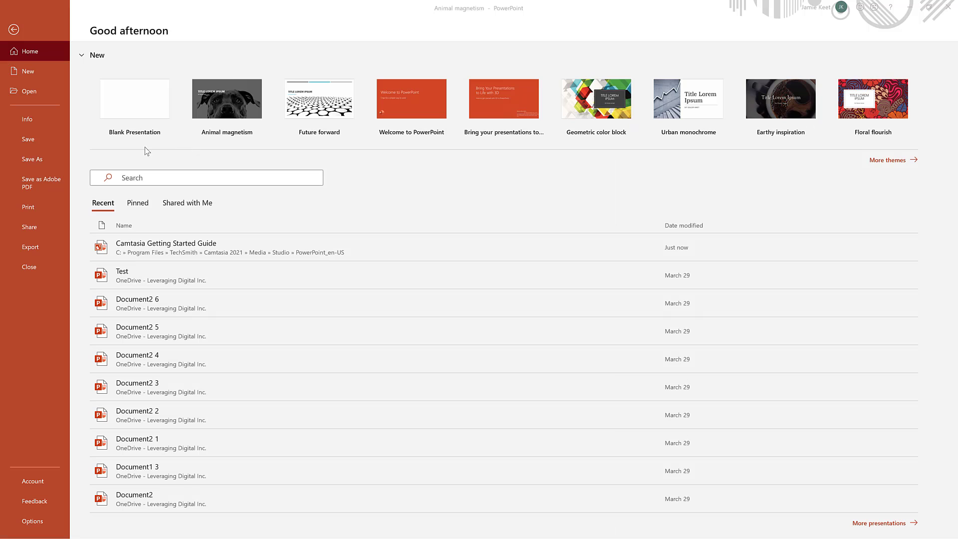
mouse_move(163, 155)
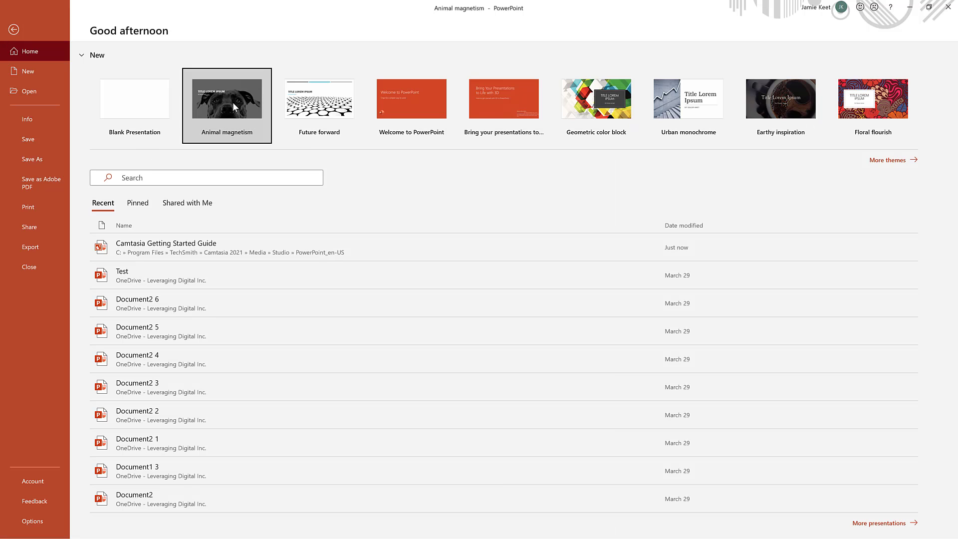
Create a presentation from the Animal magnetism template.
click(226, 98)
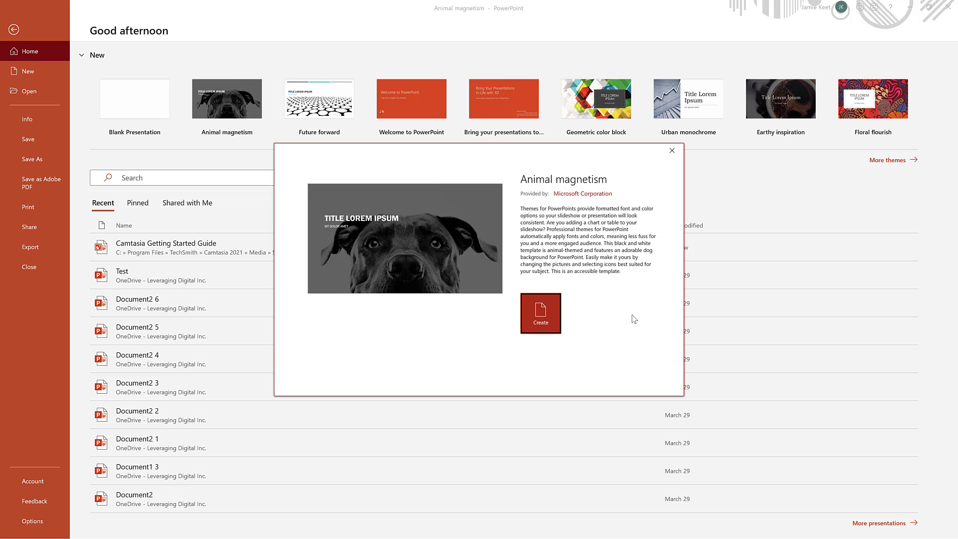
click(539, 314)
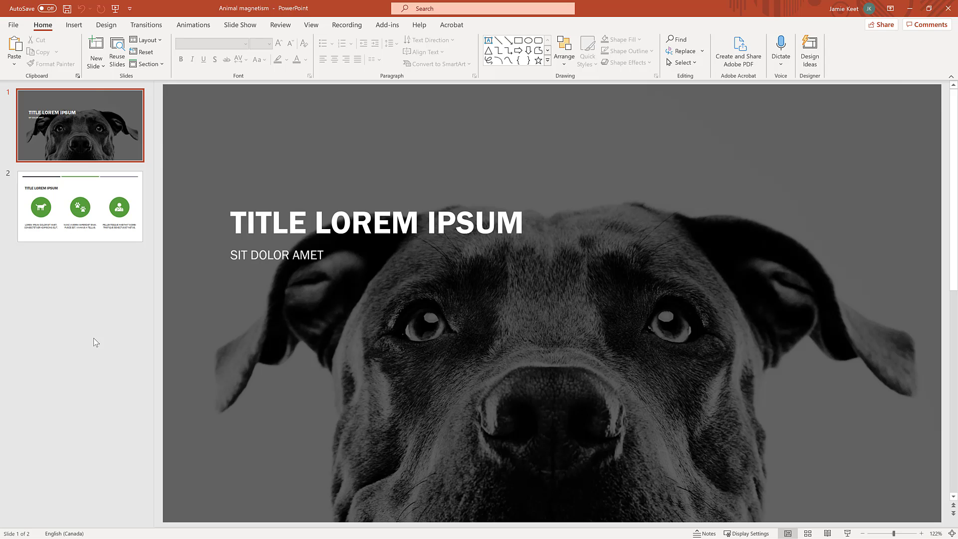
mouse_move(145, 40)
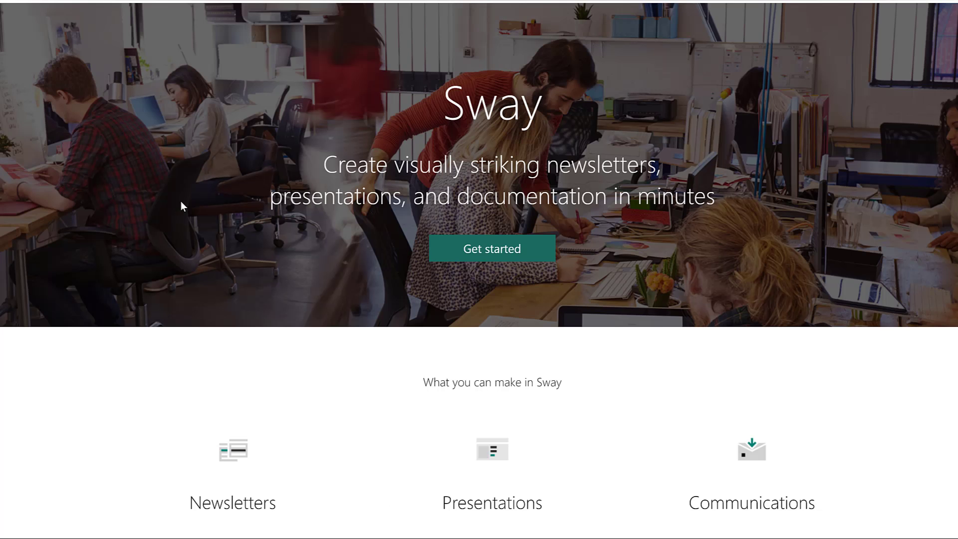
Scroll through the Sway product page features, then the PowerPoint product page.
scroll(down, 3)
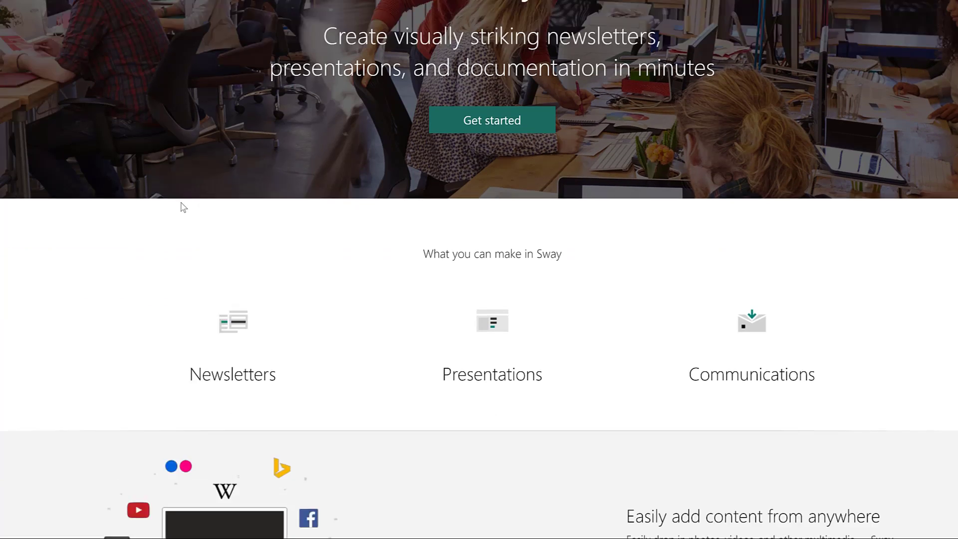
scroll(down, 3)
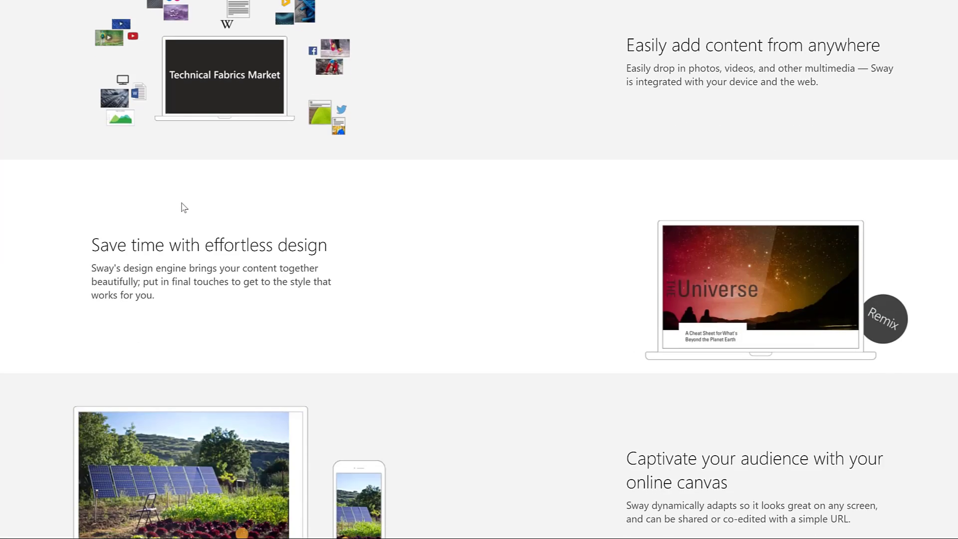
scroll(down, 3)
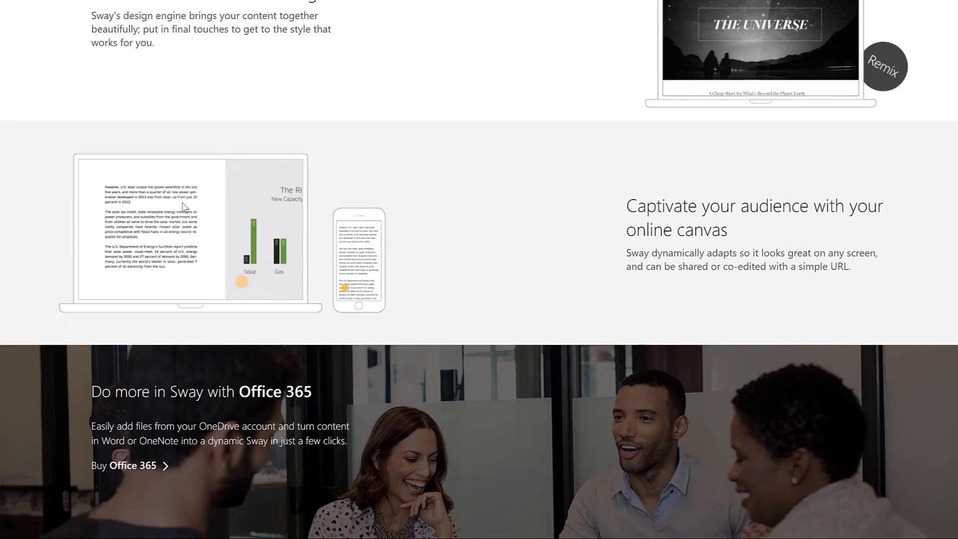
scroll(down, 3)
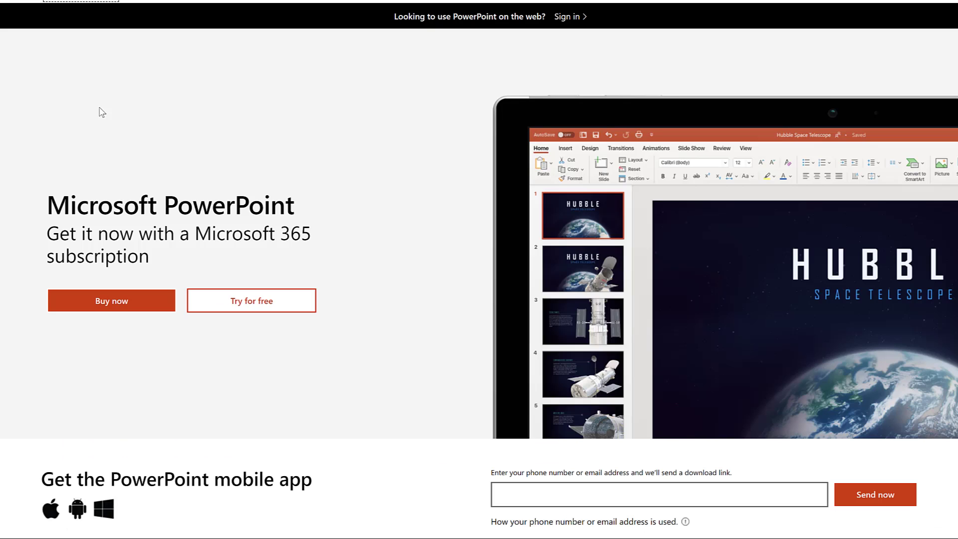
mouse_move(27, 133)
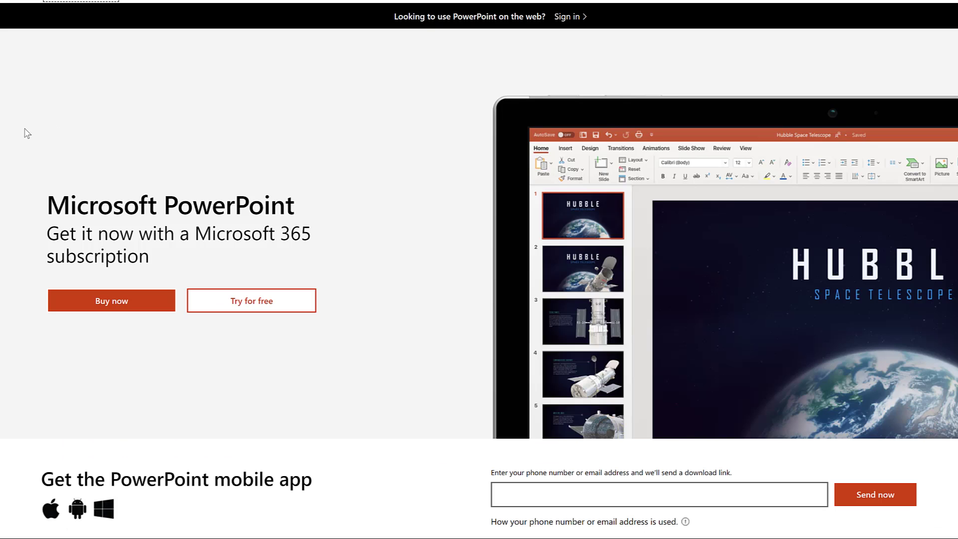
scroll(down, 3)
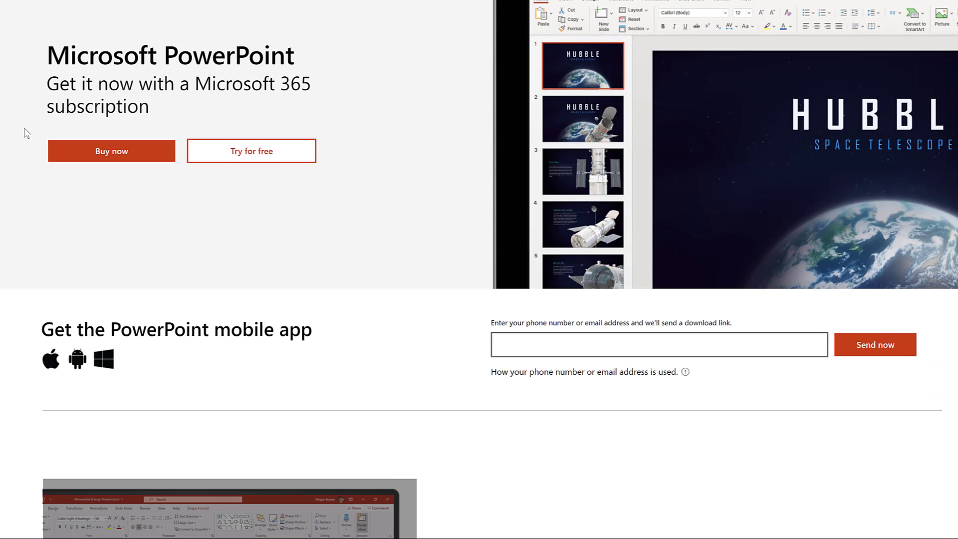
scroll(down, 3)
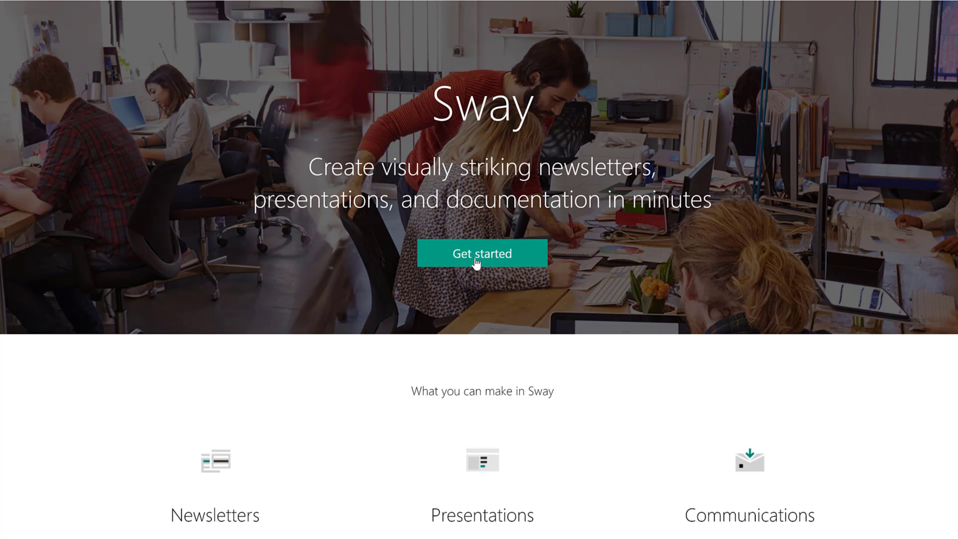
Start creating a Microsoft account for Sway, then start a free PowerPoint trial.
click(481, 253)
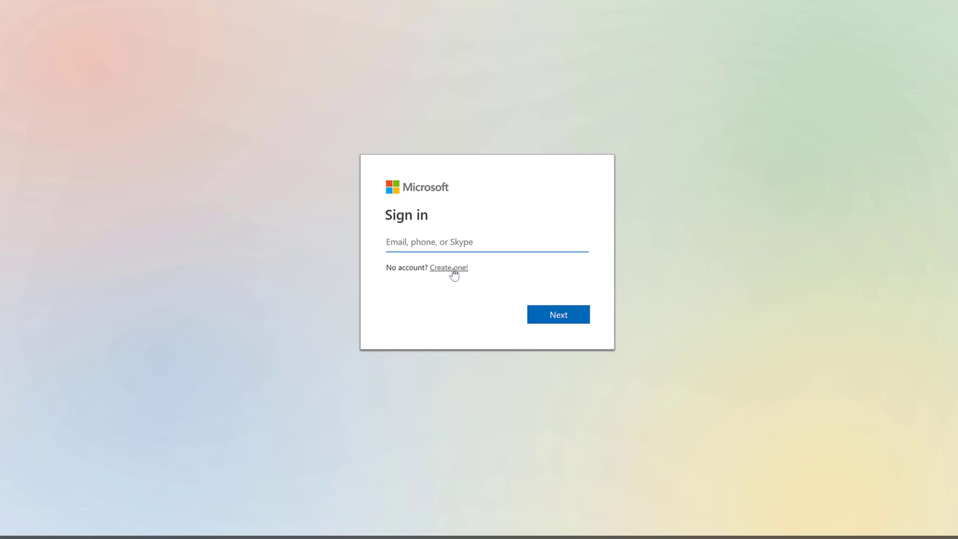
click(449, 267)
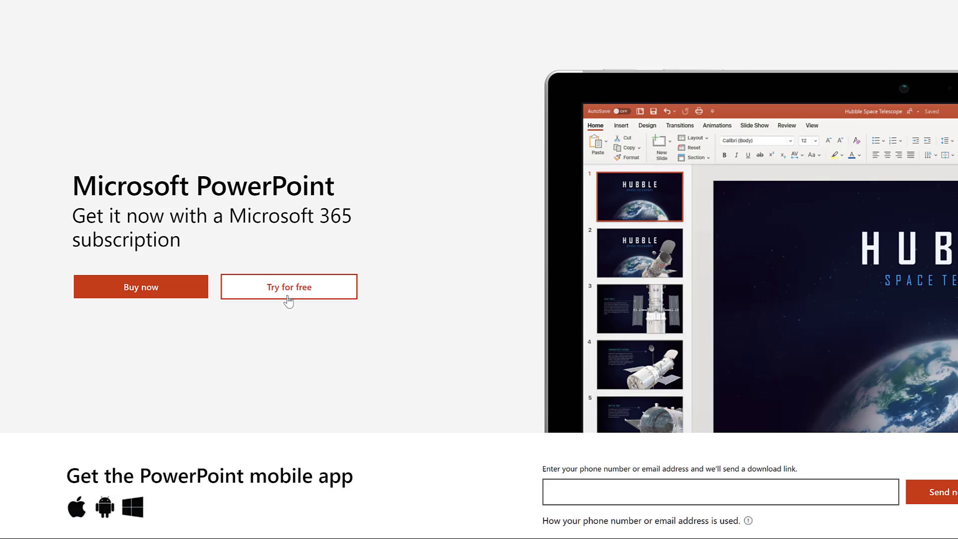
click(140, 287)
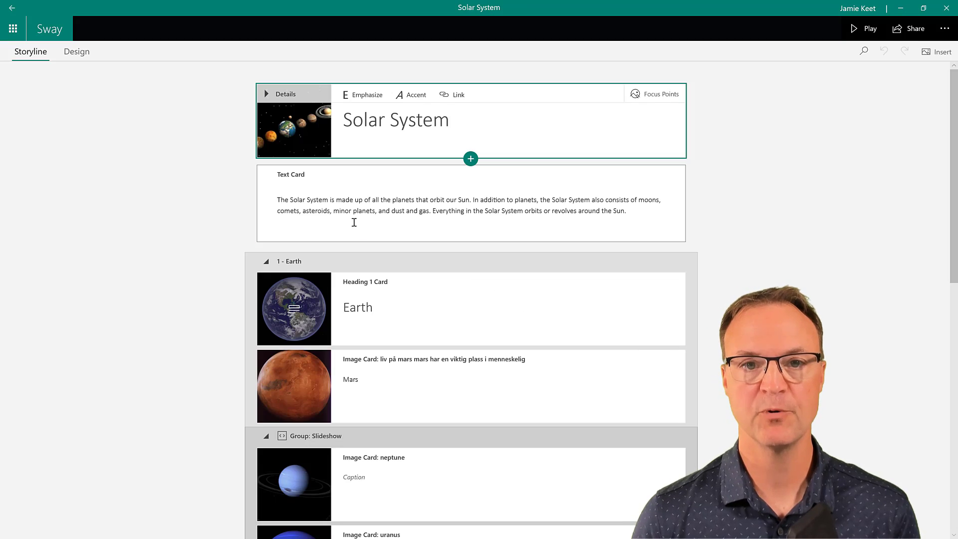
Scroll the Solar System storyline cards and preview its designed layout.
scroll(down, 3)
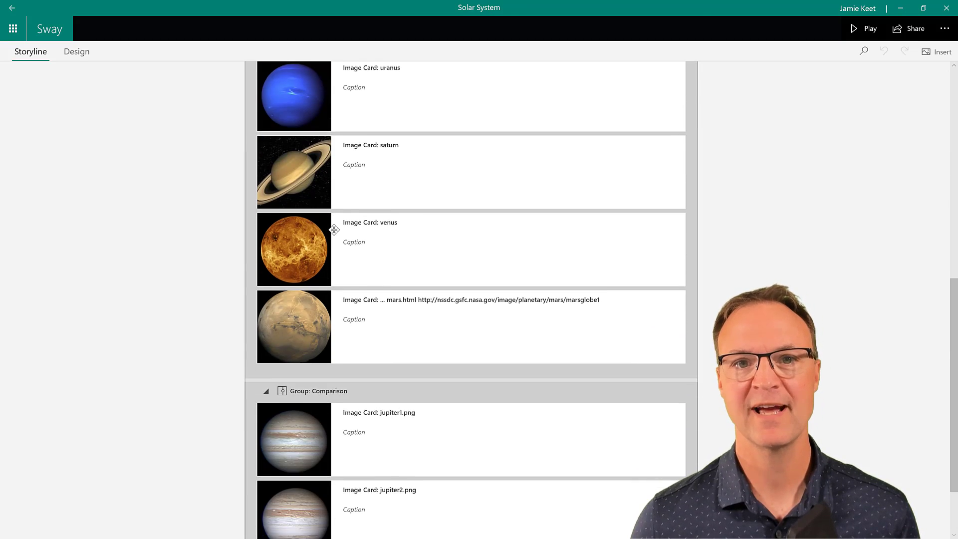
click(76, 52)
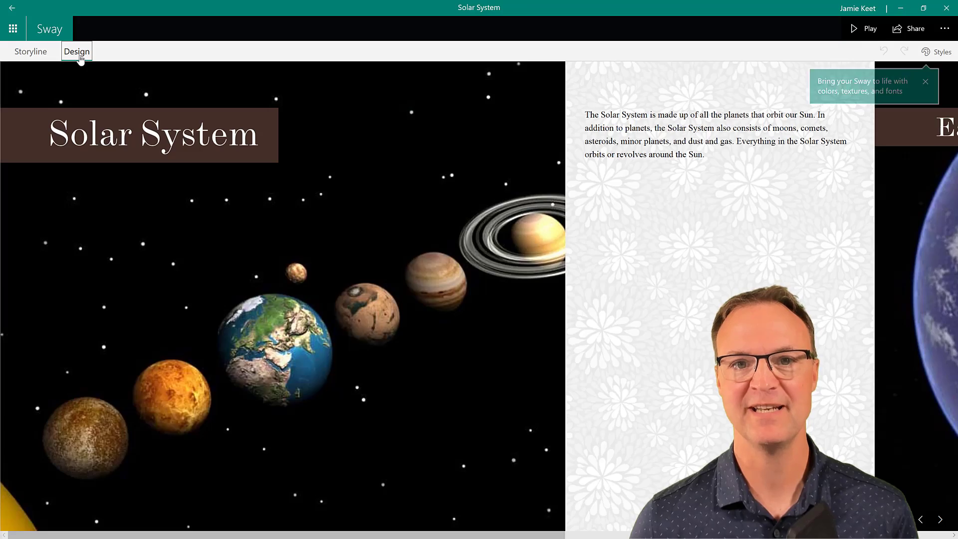
mouse_move(420, 279)
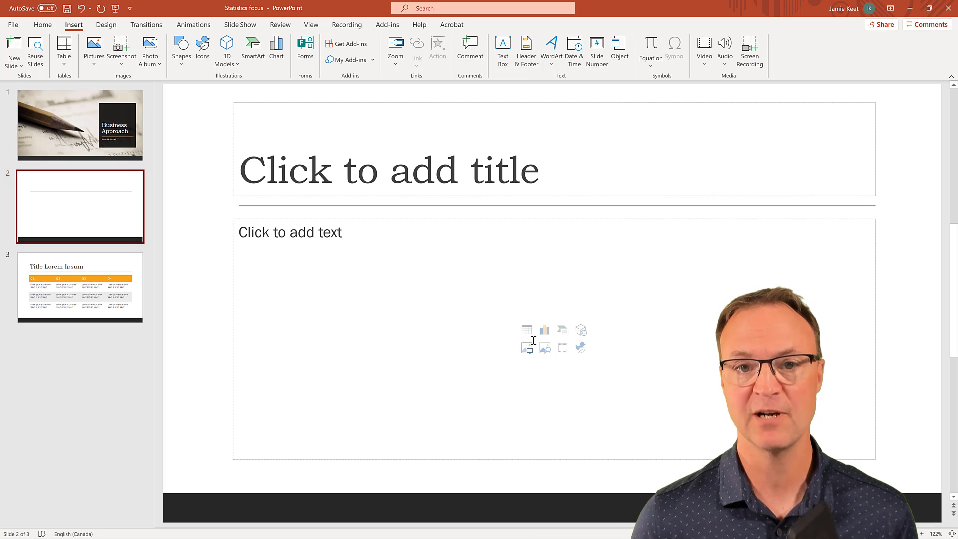
Open the chart choices from slide 2's content placeholder.
click(545, 330)
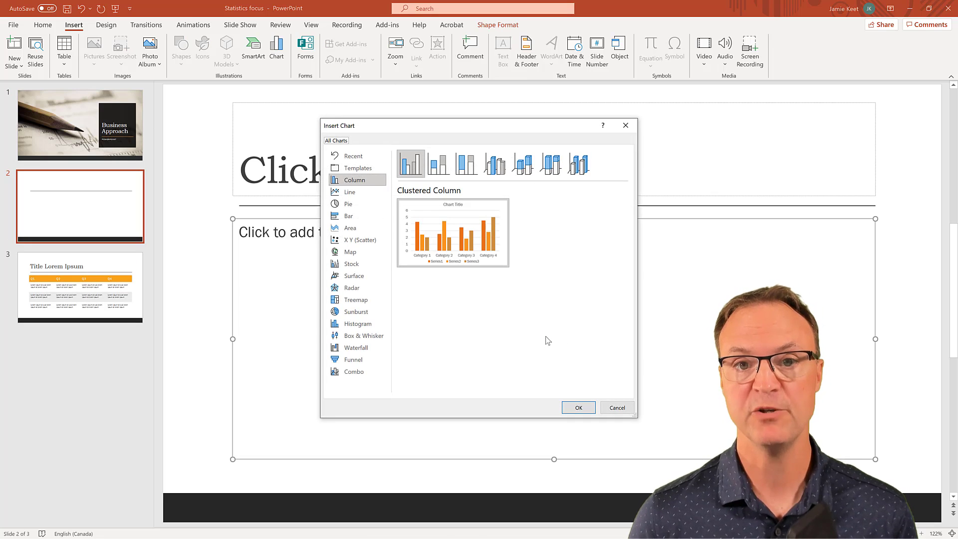
click(351, 227)
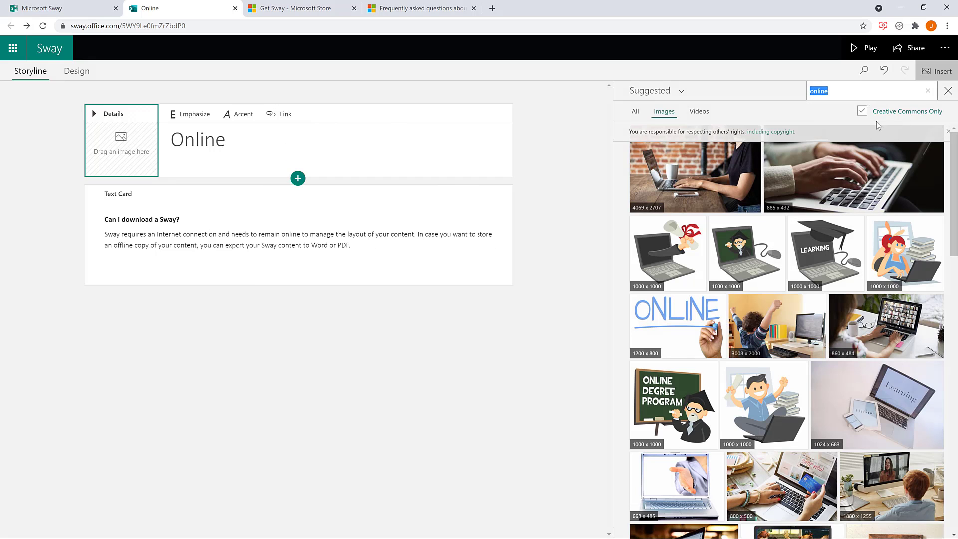
Place the laptop photo on the Online title card and preview the design.
drag(694, 176, 121, 152)
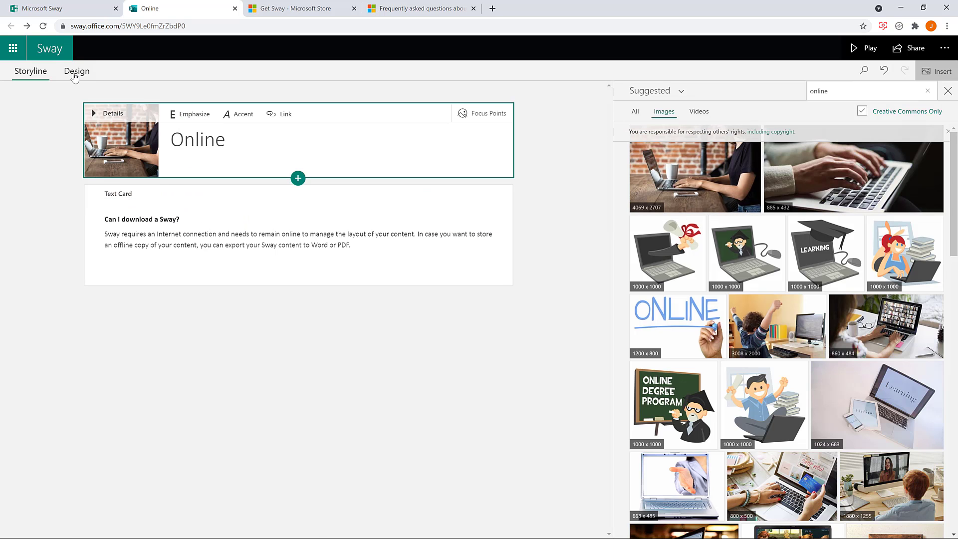
click(76, 71)
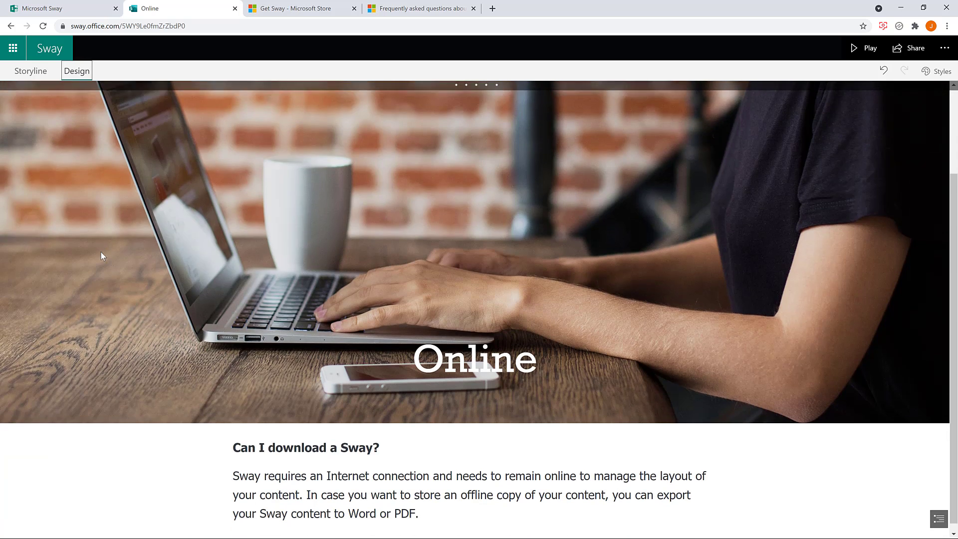
scroll(down, 3)
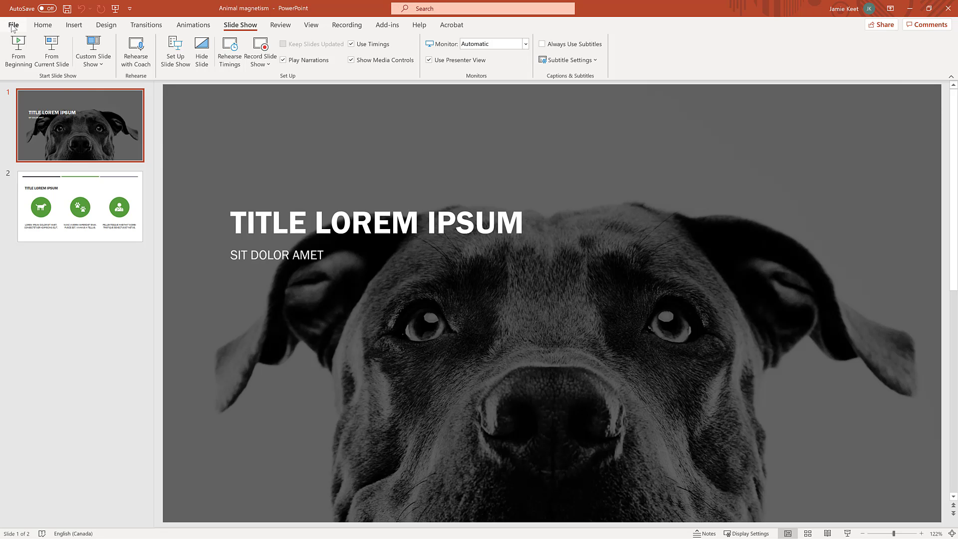
Browse the Save As locations, such as This PC, for the Animal magnetism deck.
click(13, 24)
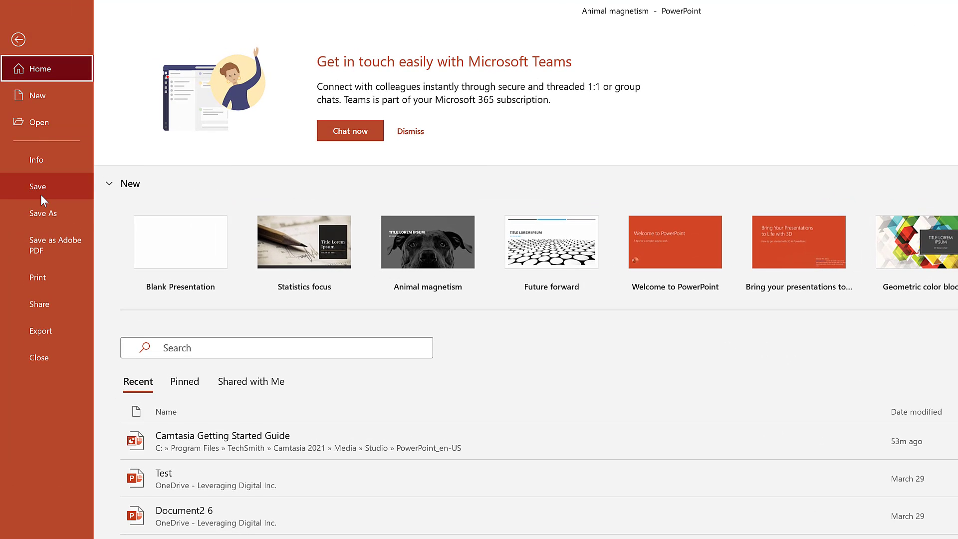
click(43, 213)
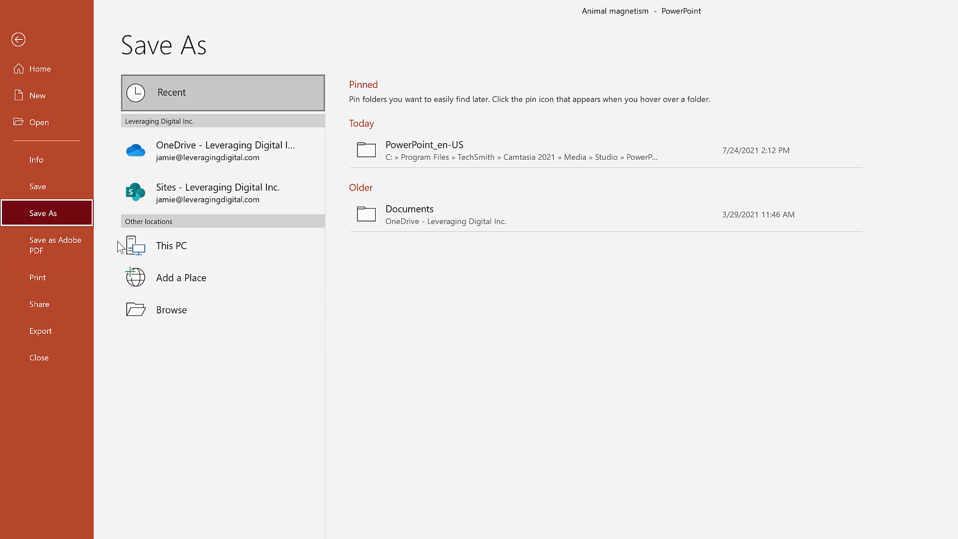
click(169, 246)
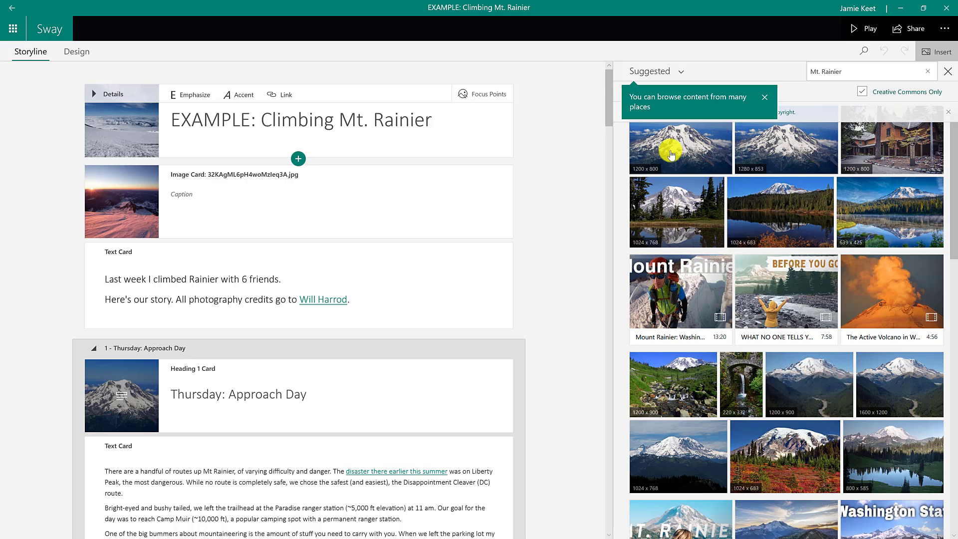
mouse_move(862, 293)
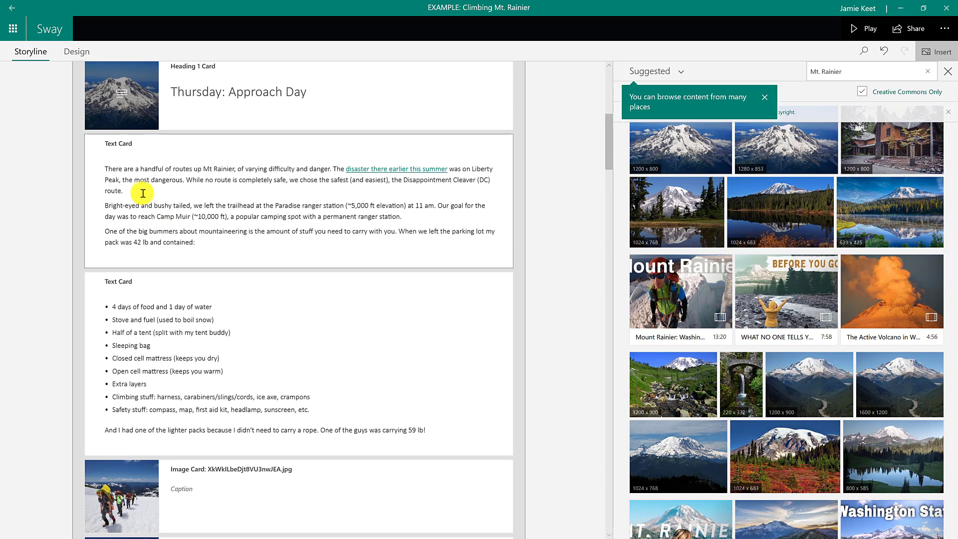
Move the route text card into the image group, preview the design, and remix styles.
click(132, 186)
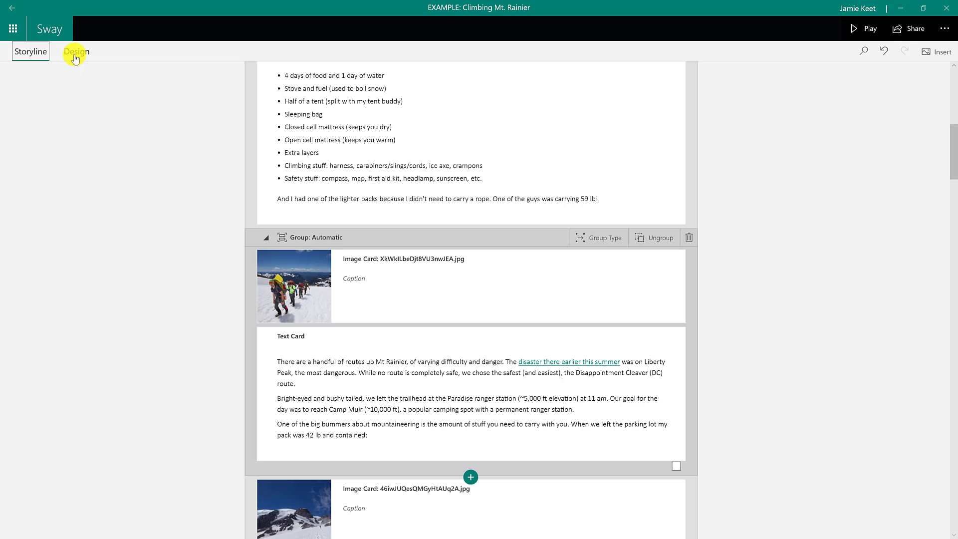
click(76, 52)
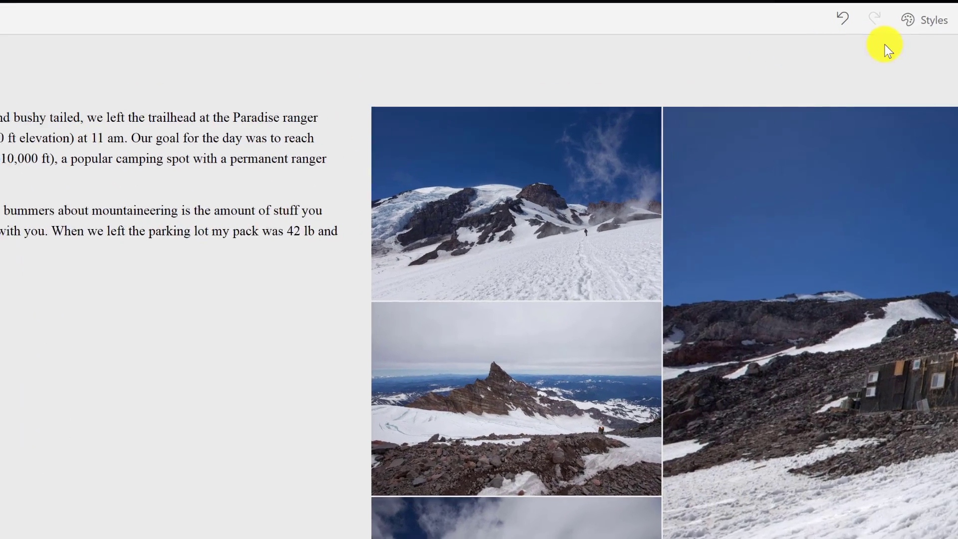
click(924, 20)
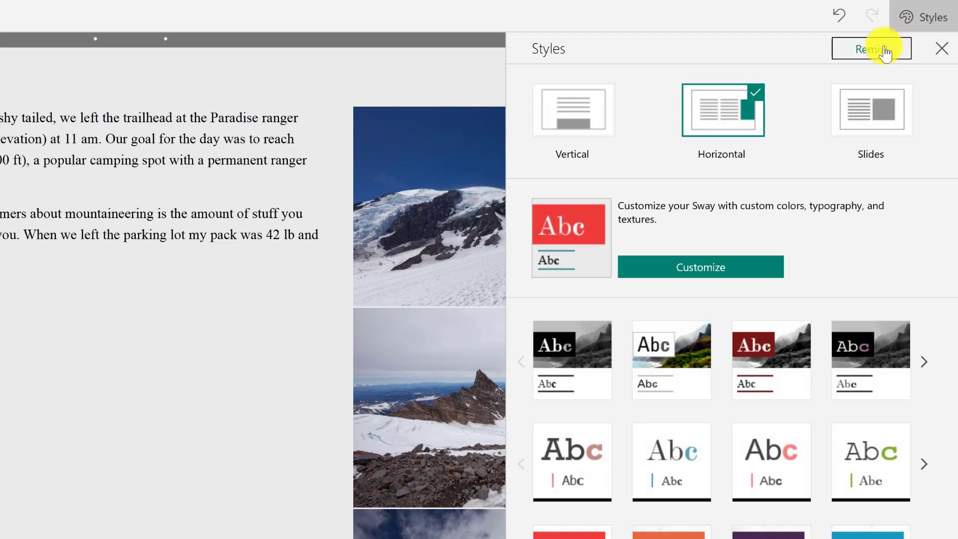
click(571, 109)
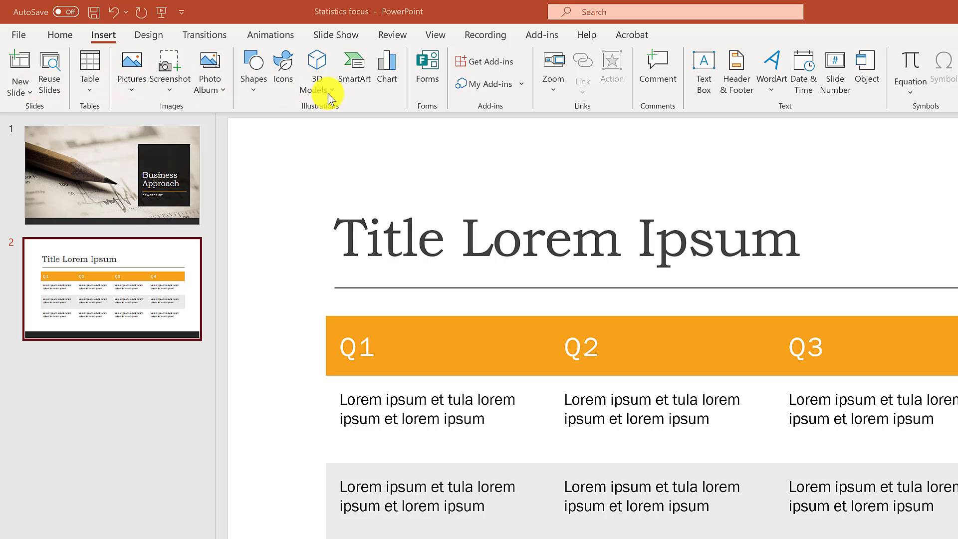
mouse_move(335, 35)
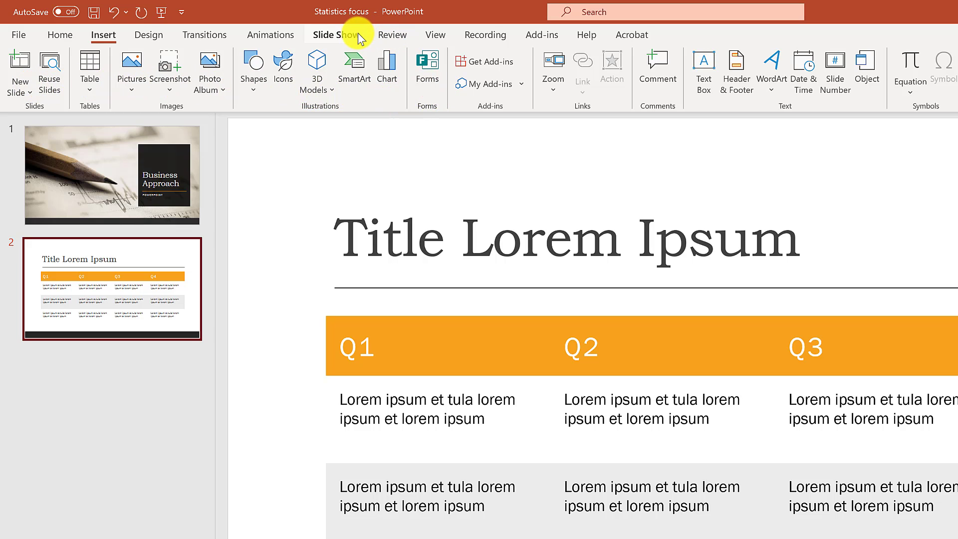
View the Animations ribbon effects, then the Transitions effects.
click(270, 35)
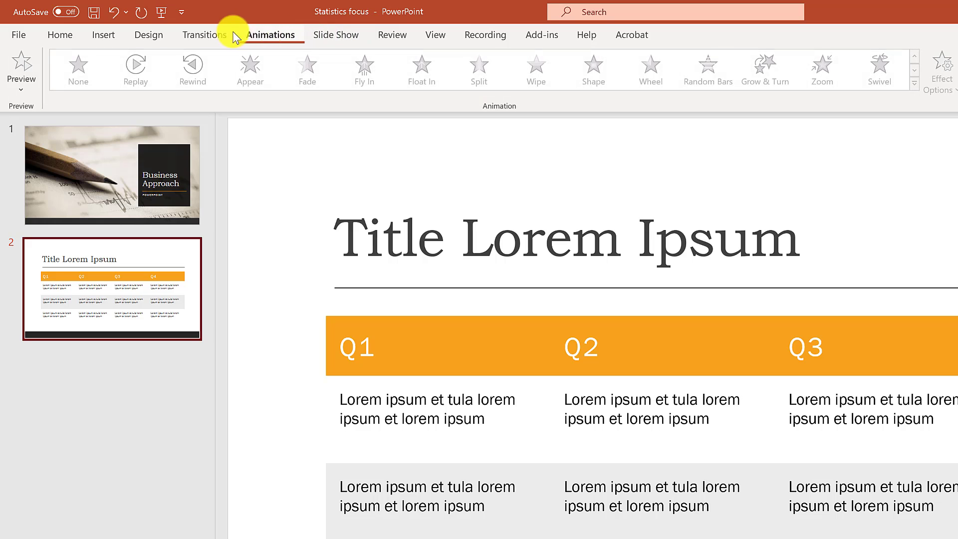
click(148, 35)
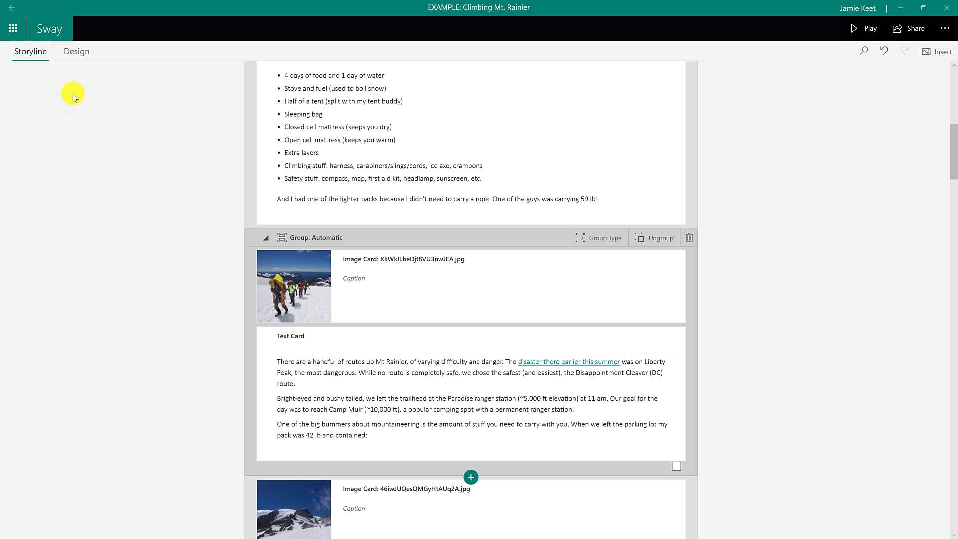
Preview the Mt. Rainier Sway's styles, switching its layout to Horizontal, then Slides.
click(77, 51)
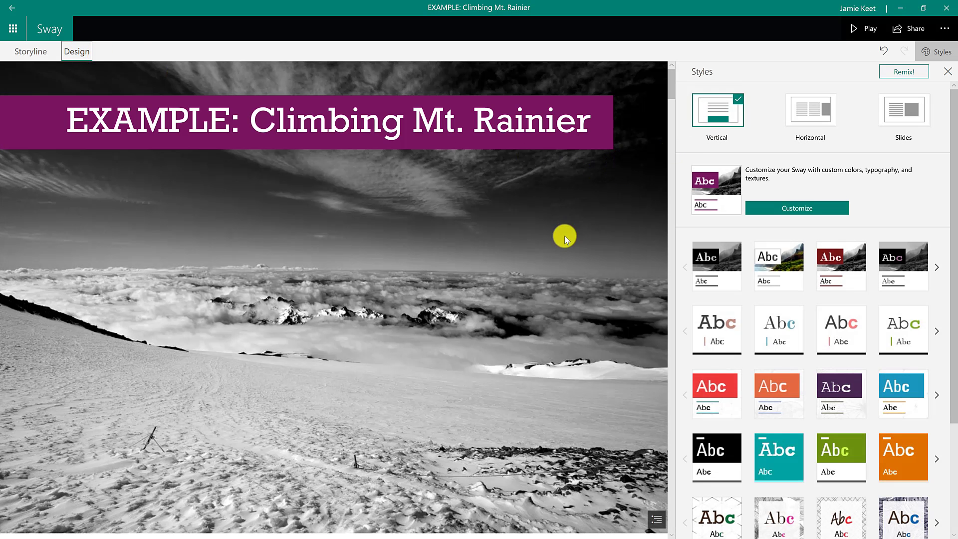
scroll(down, 3)
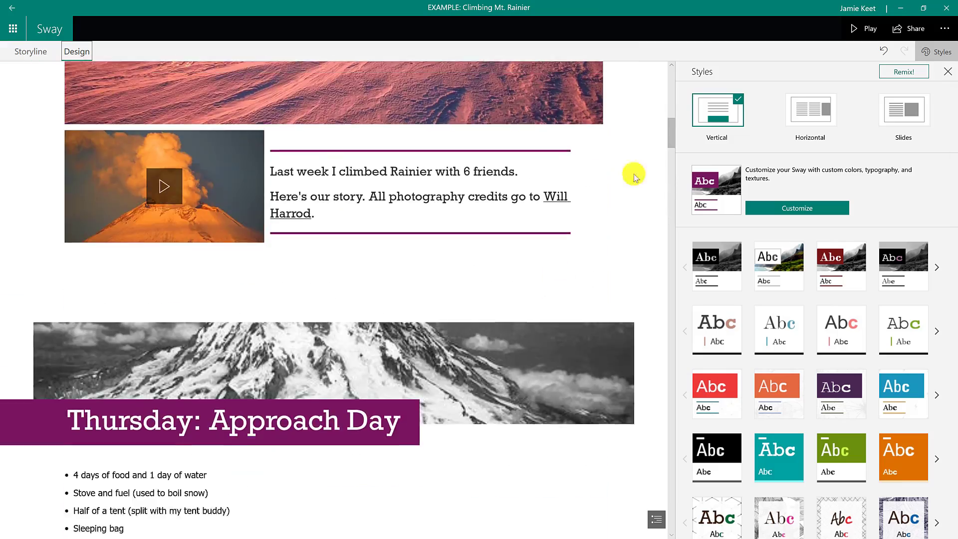
click(809, 110)
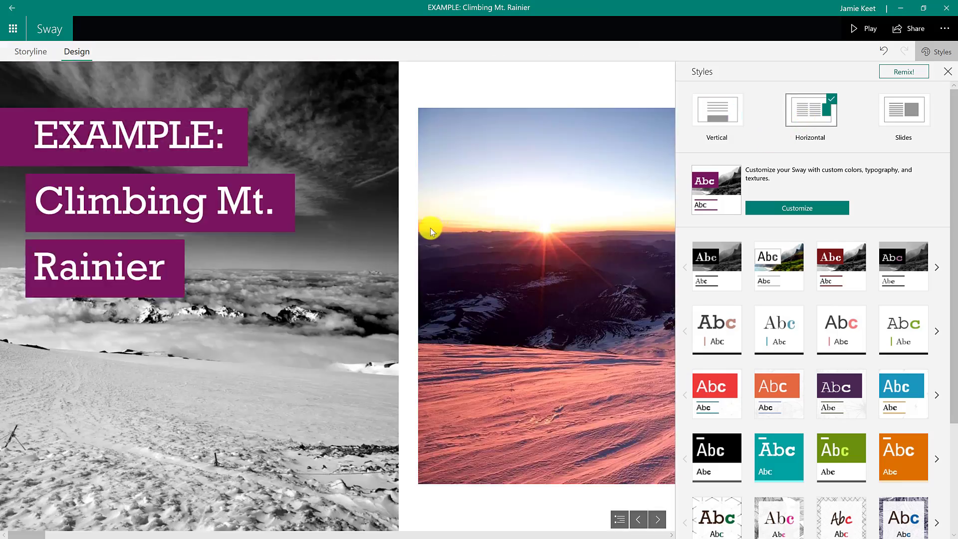
scroll(down, 3)
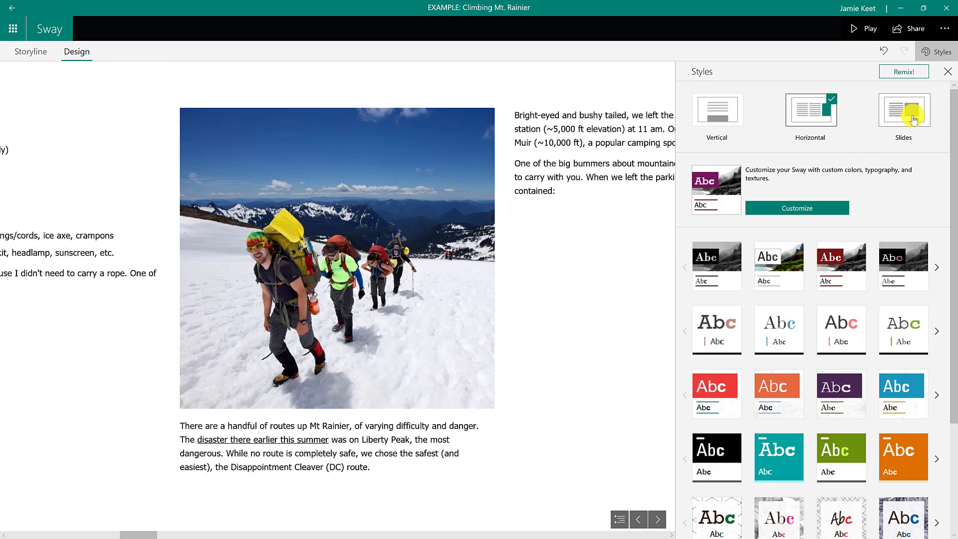
click(903, 109)
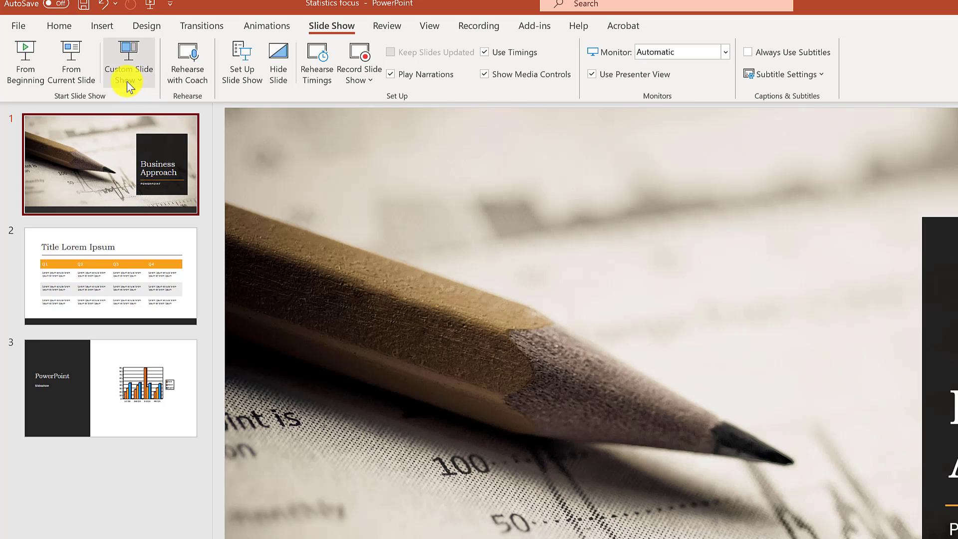
mouse_move(277, 61)
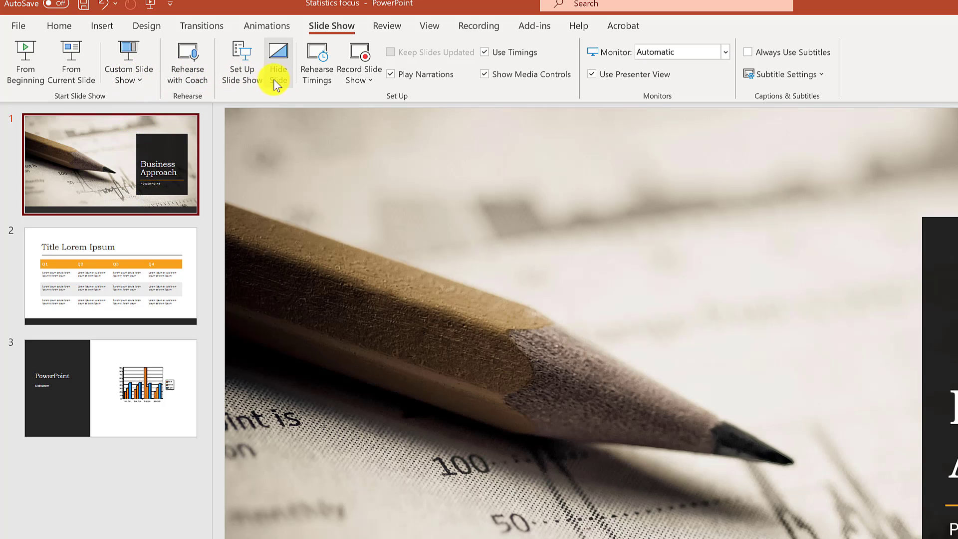
Show the Transitions choices for the Statistics deck's title slide, which has no transition.
click(201, 26)
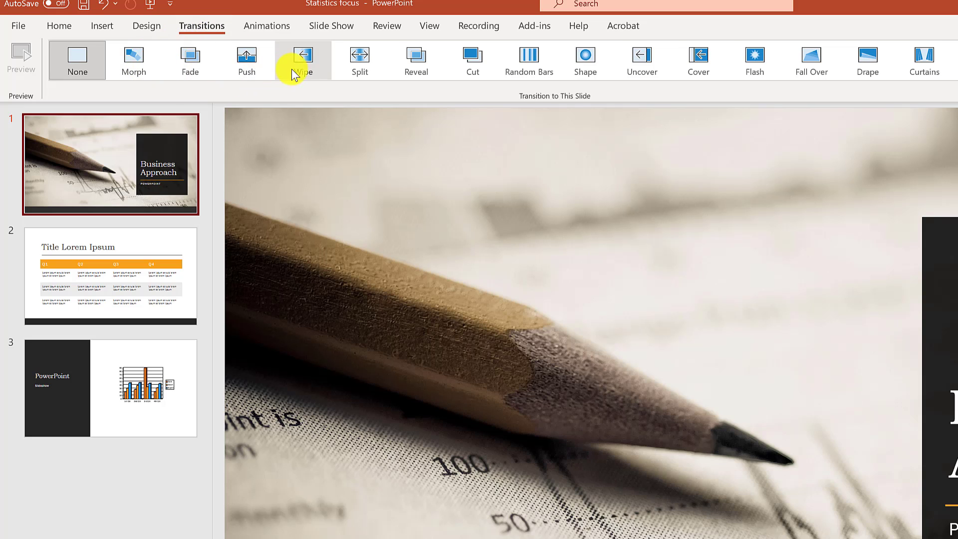
mouse_move(416, 59)
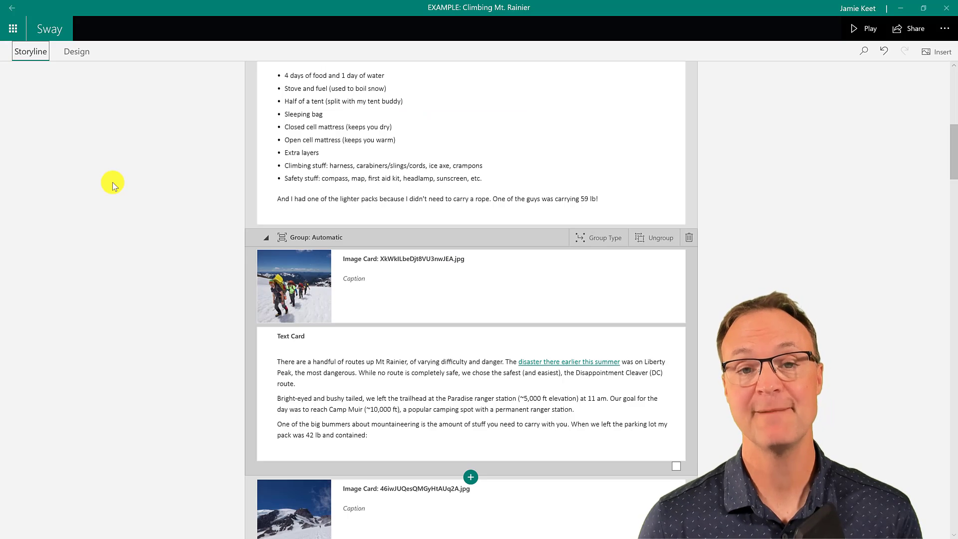
mouse_move(86, 79)
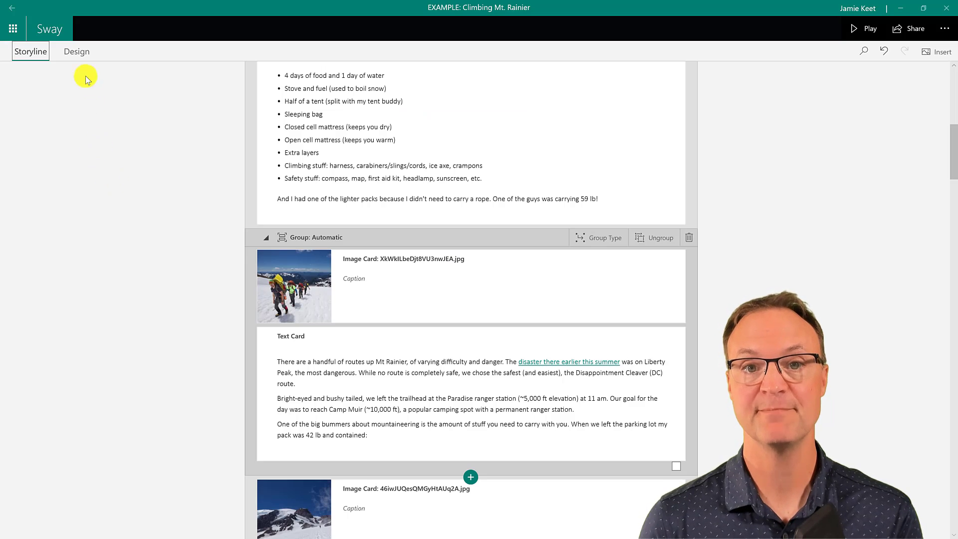
Bring up the Mt. Rainier Sway's style, colour and layout choices.
click(76, 51)
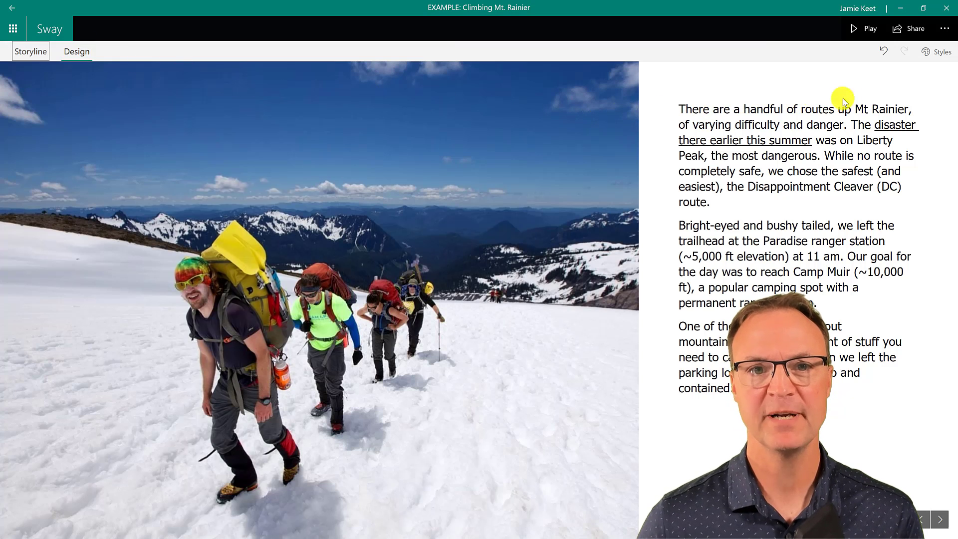
click(939, 51)
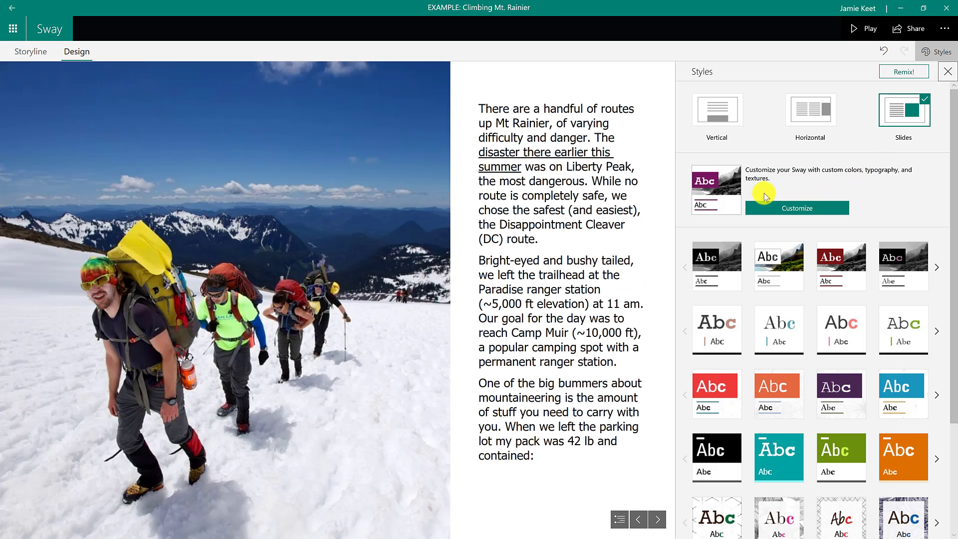
click(796, 208)
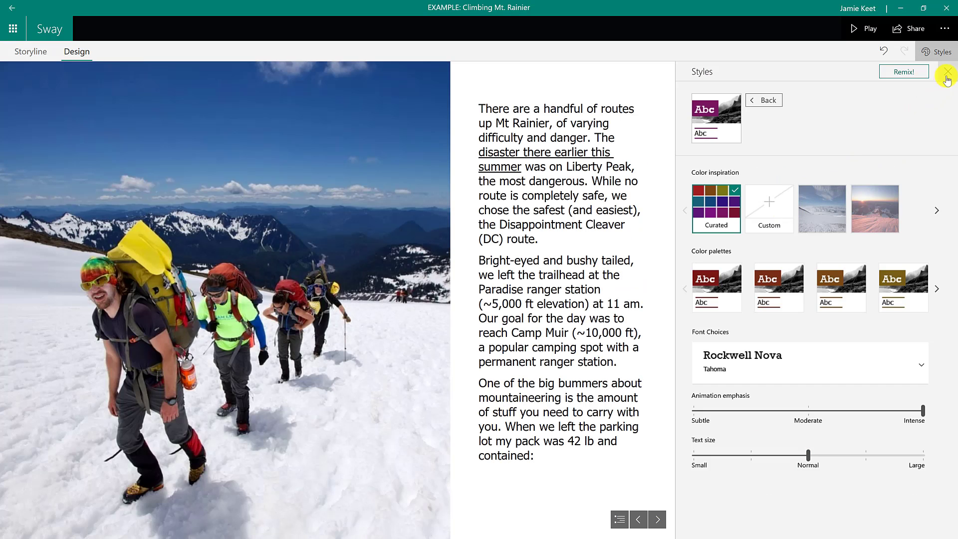
click(947, 79)
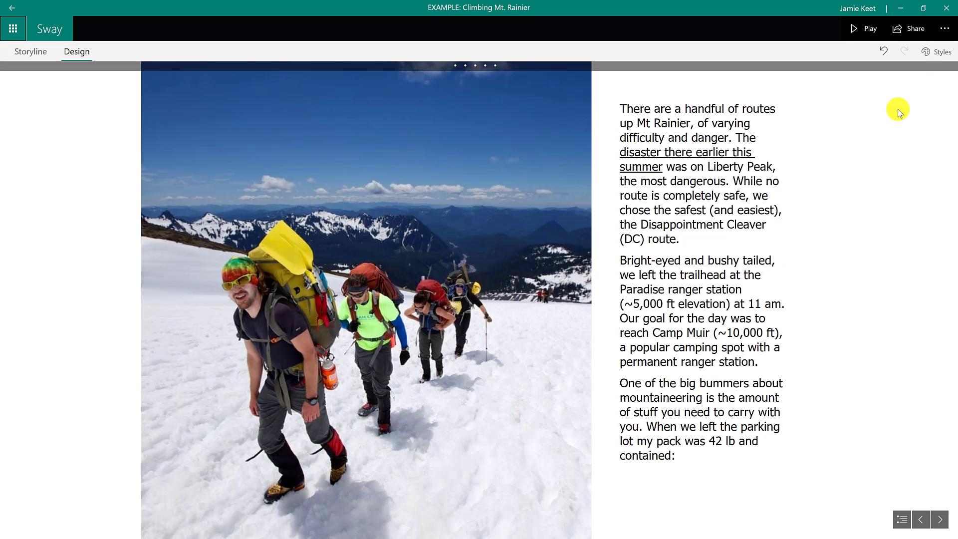
Try the red colour style, then apply the orange style instead.
click(936, 51)
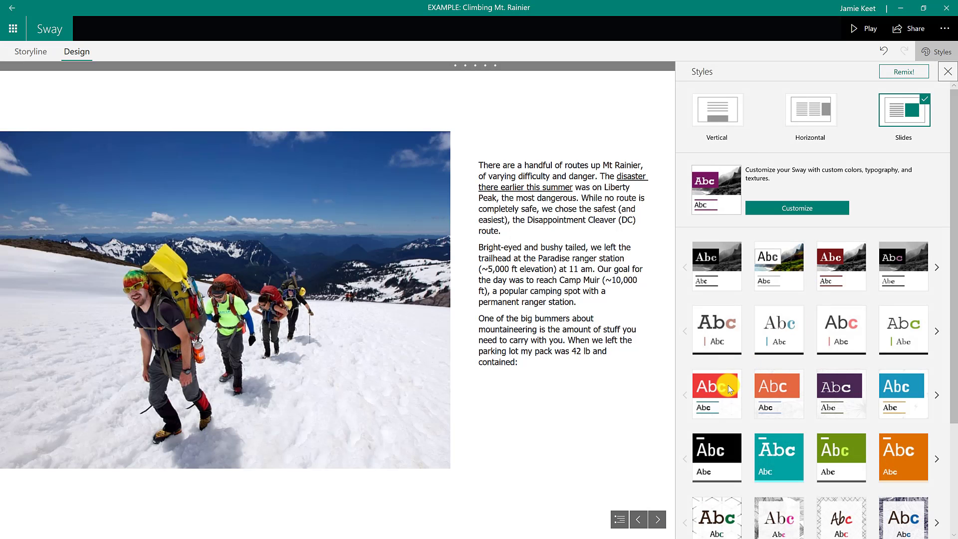
click(716, 394)
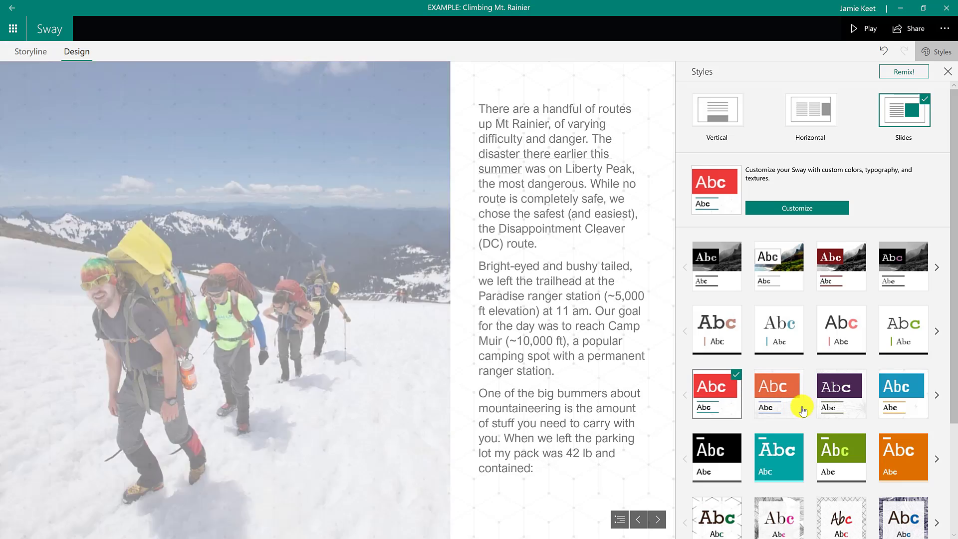
click(778, 394)
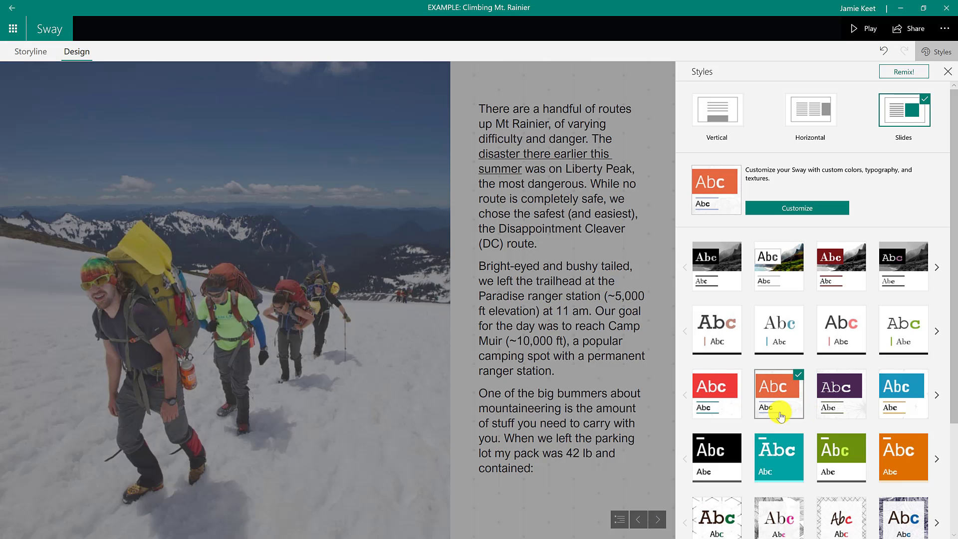
mouse_move(696, 426)
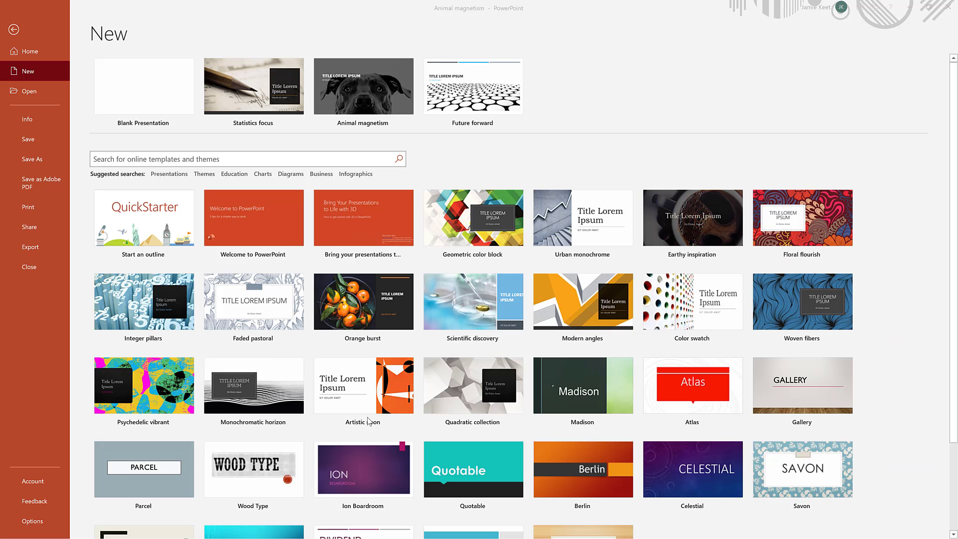
scroll(down, 3)
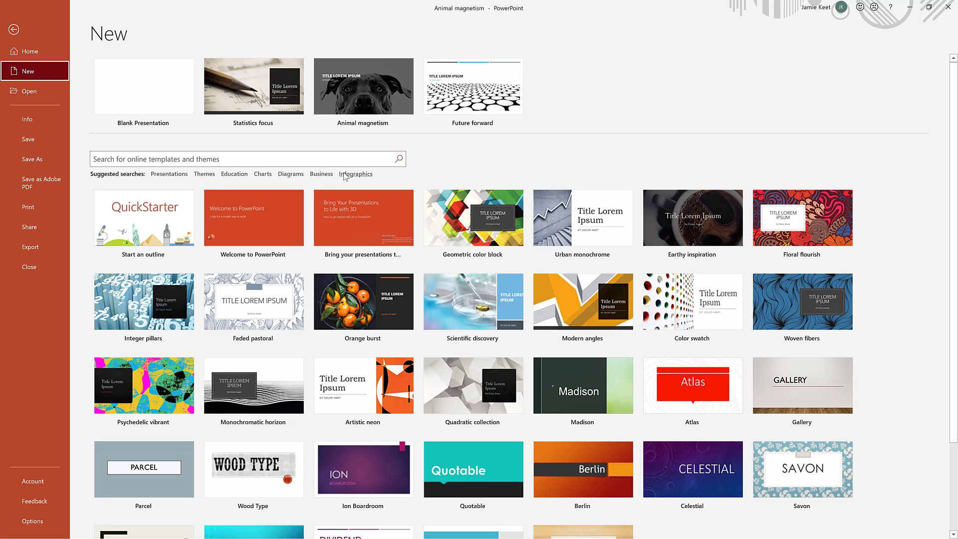
click(354, 174)
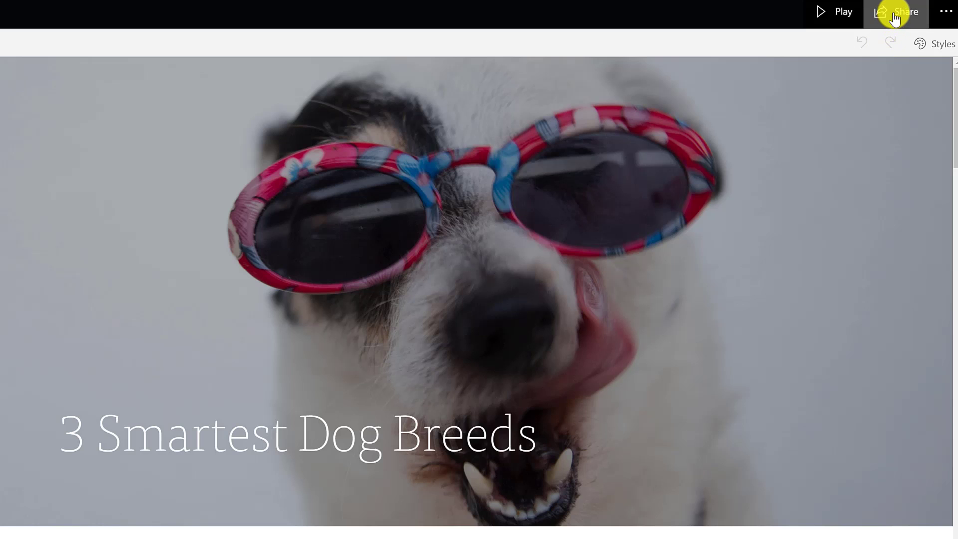
Share '3 Smartest Dog Breeds' with anyone with a link and expand More options.
click(906, 11)
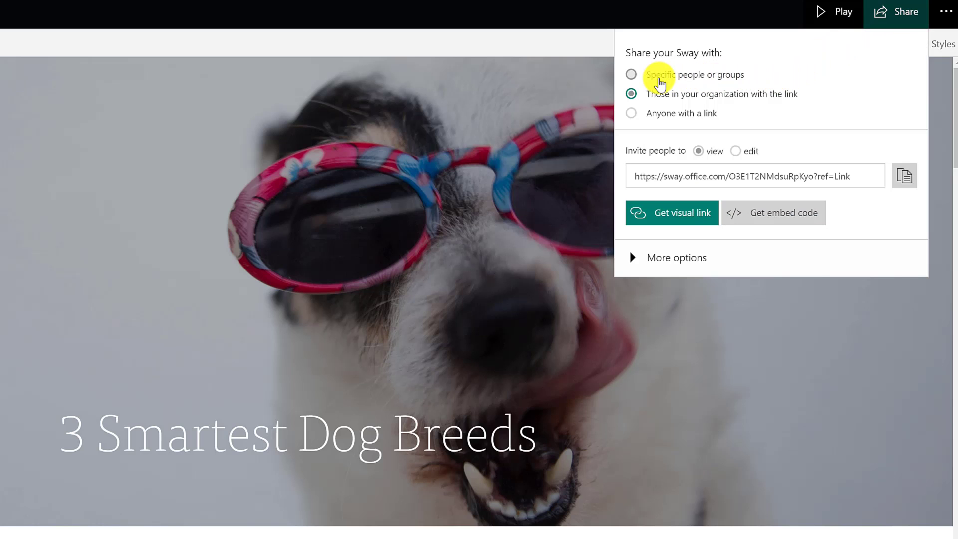
click(631, 113)
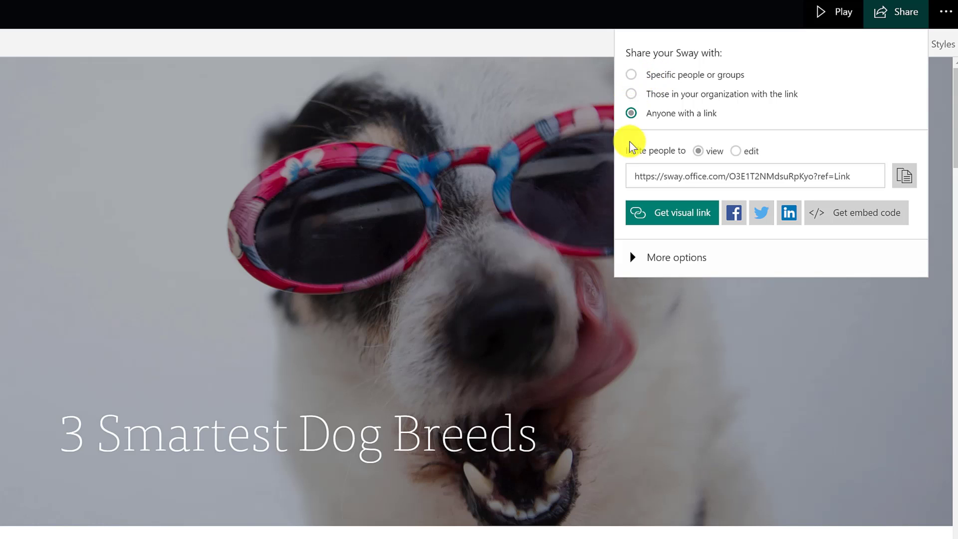
click(736, 151)
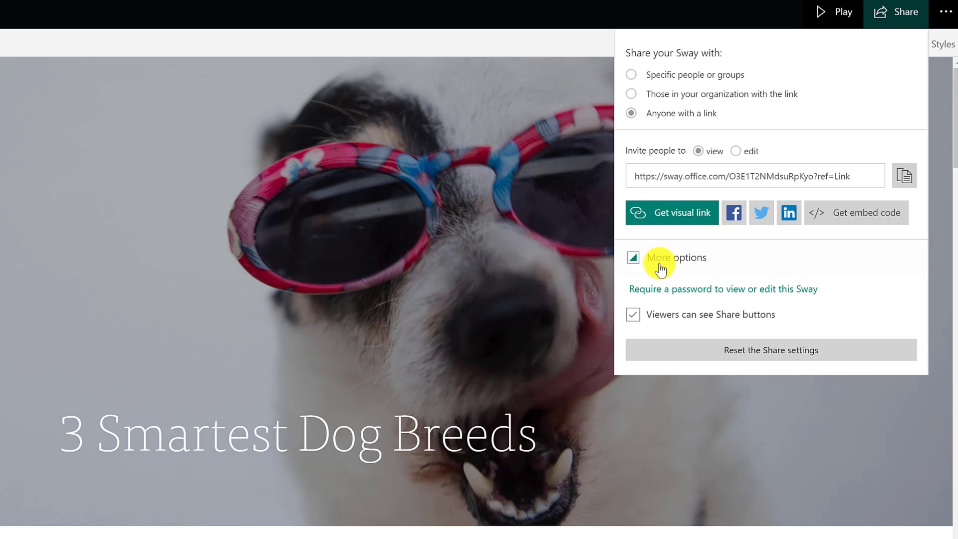
mouse_move(666, 273)
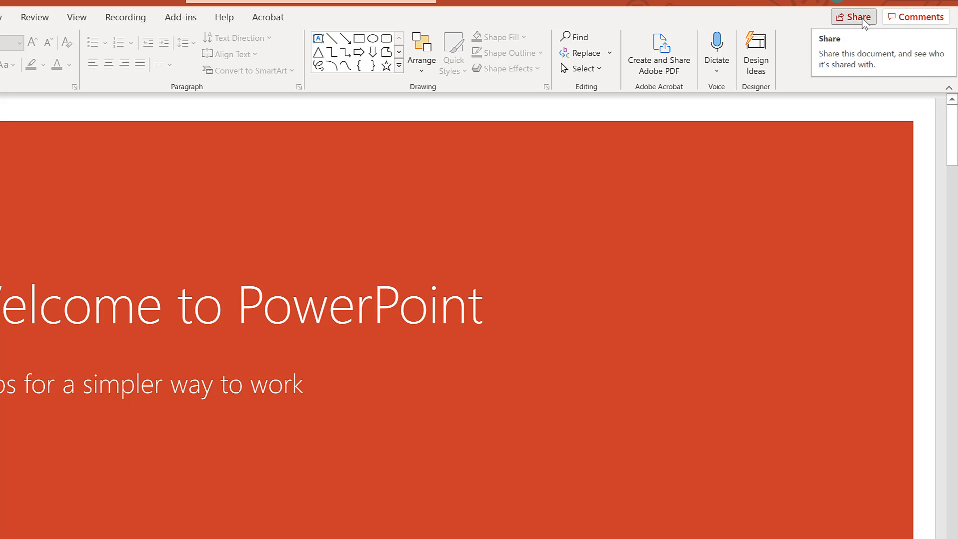
click(853, 17)
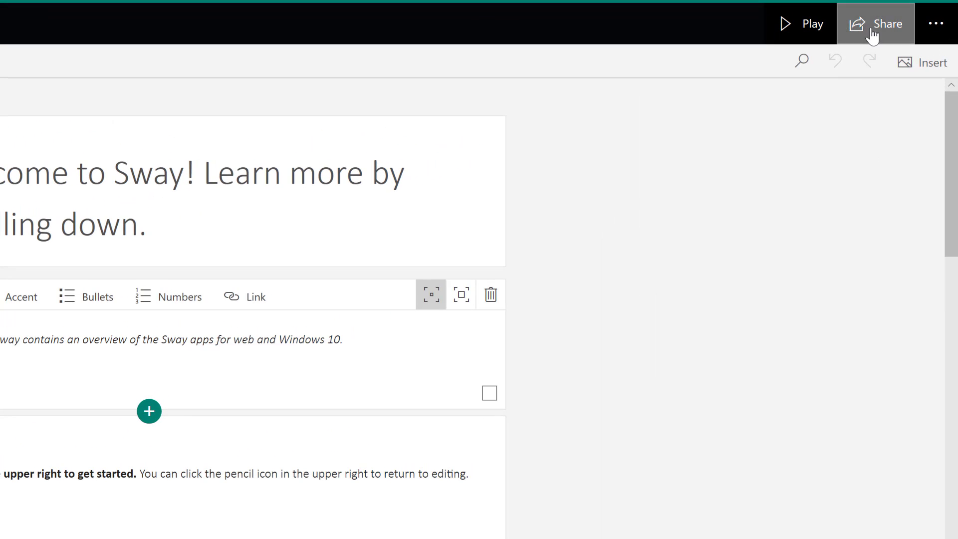
Copy the Welcome to Sway share link, view its embed code, then close it.
click(874, 23)
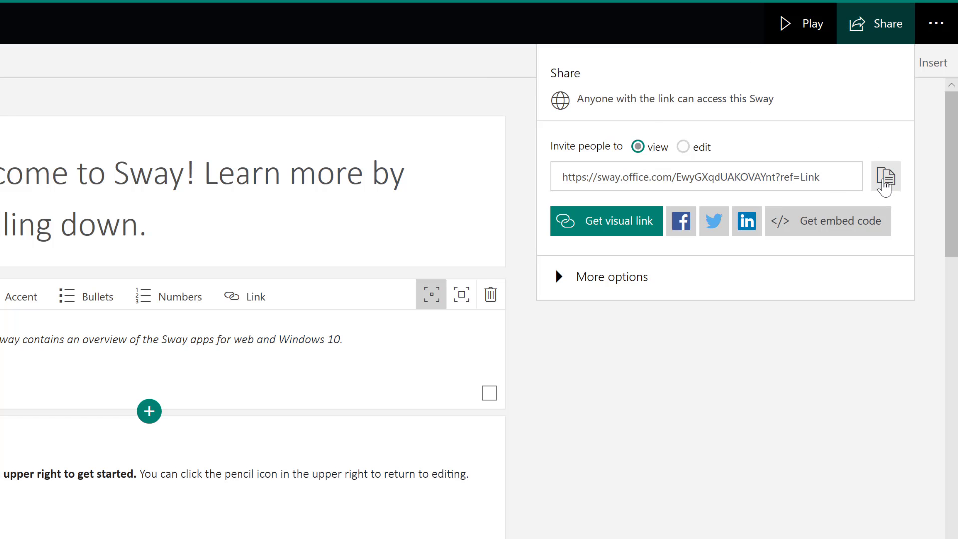
click(884, 176)
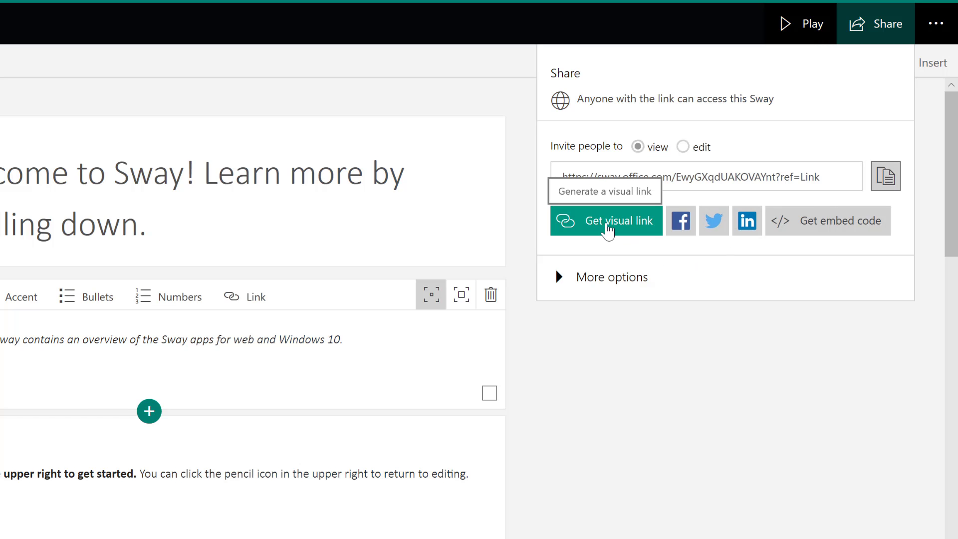
mouse_move(679, 220)
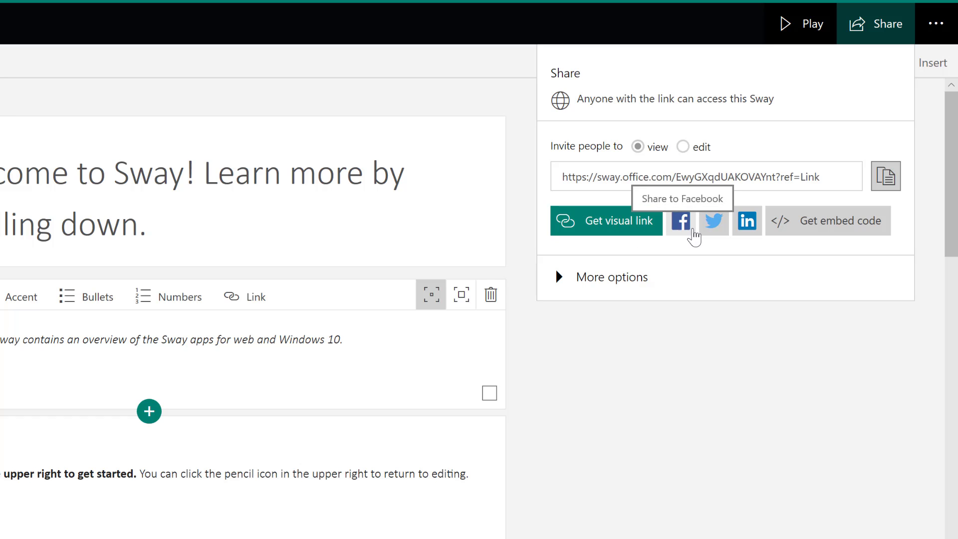
mouse_move(746, 235)
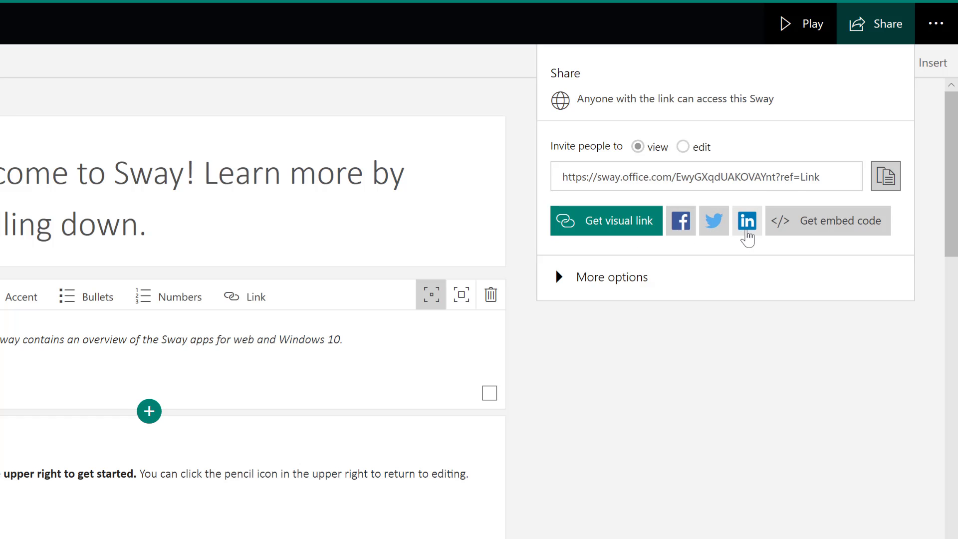
click(840, 220)
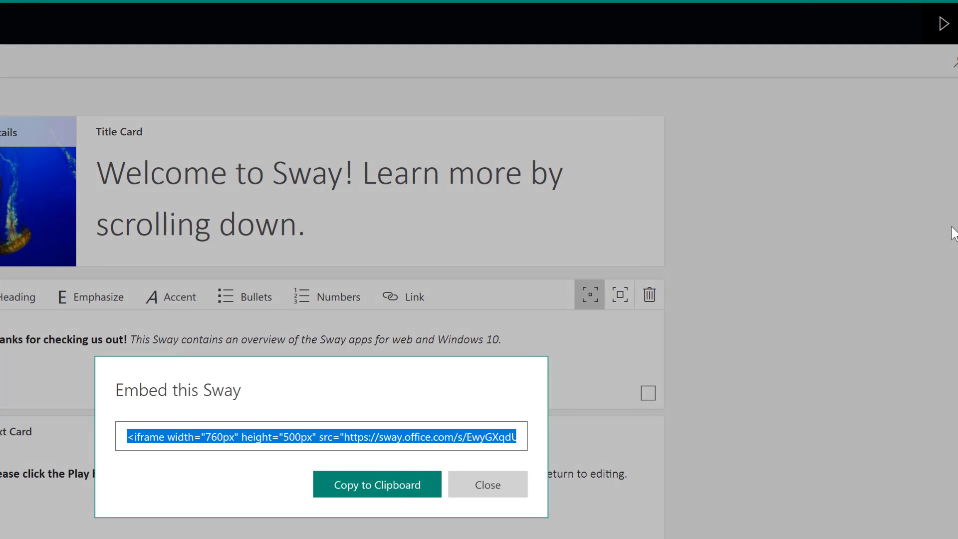
click(487, 484)
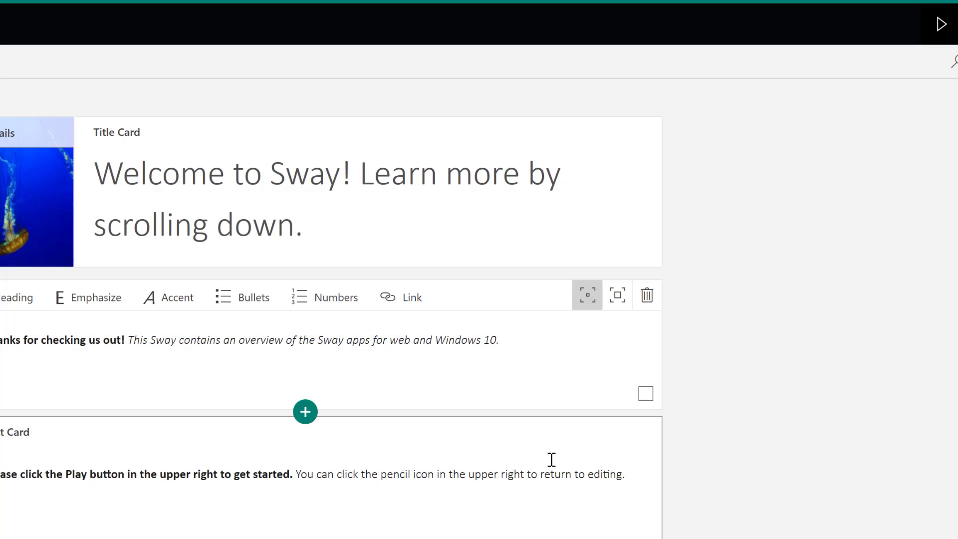
click(915, 48)
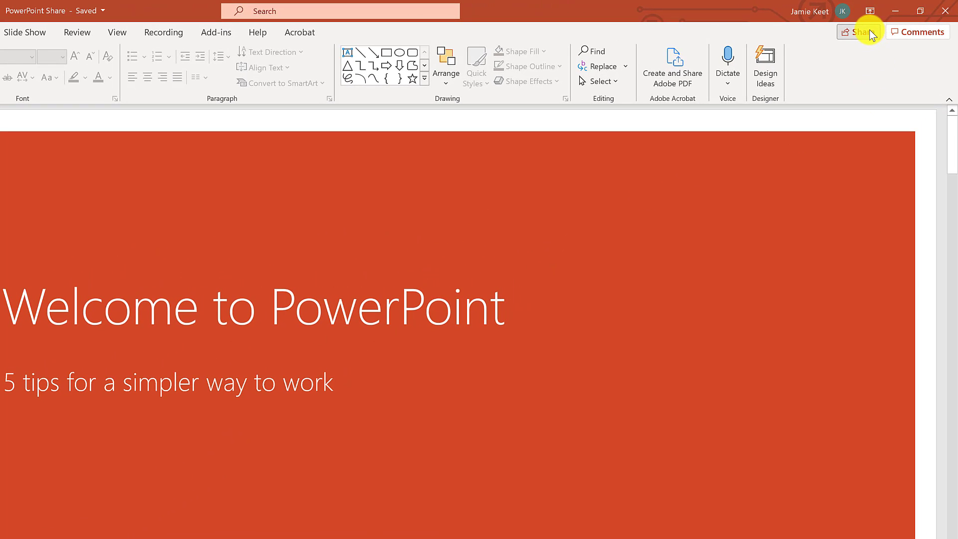
mouse_move(859, 32)
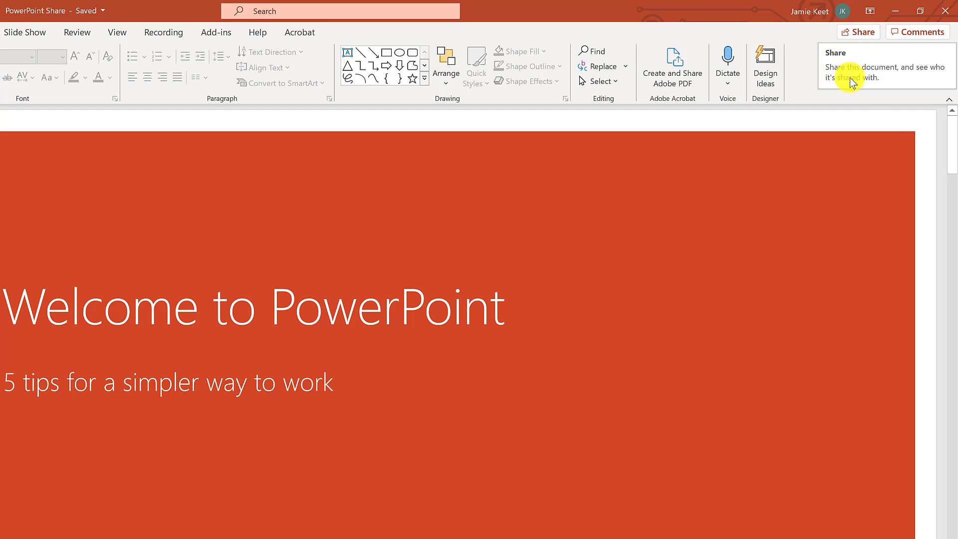
Open Save a Copy for 'PowerPoint Share', showing Documents on This PC.
click(857, 31)
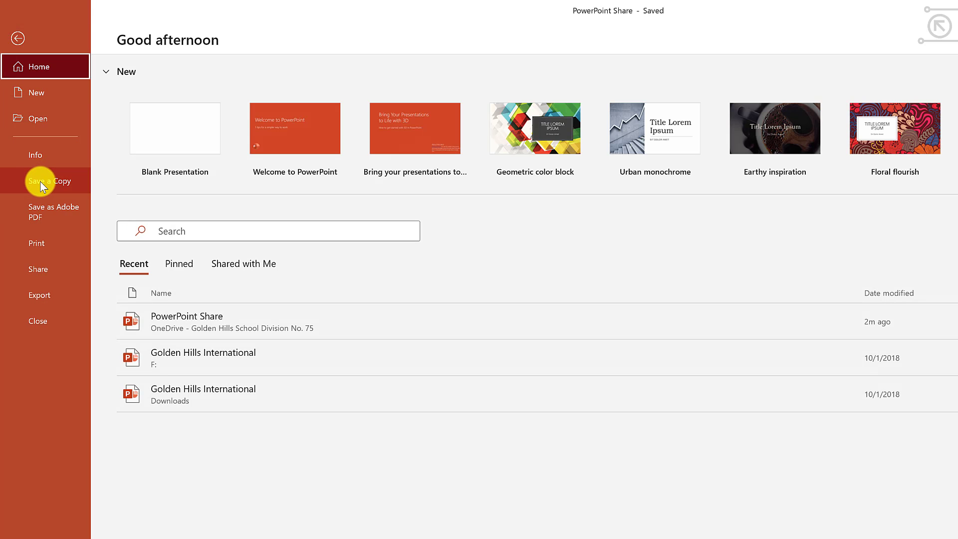
click(50, 181)
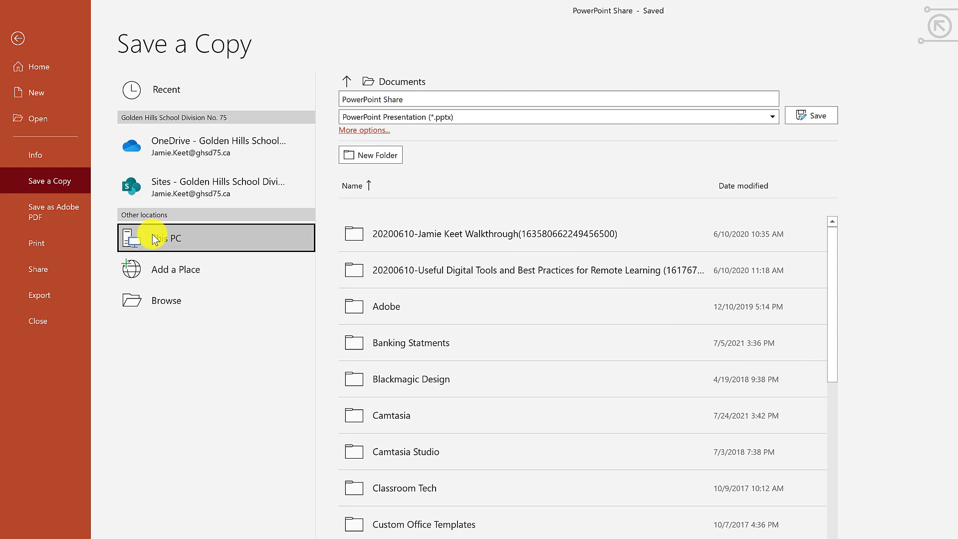
mouse_move(60, 226)
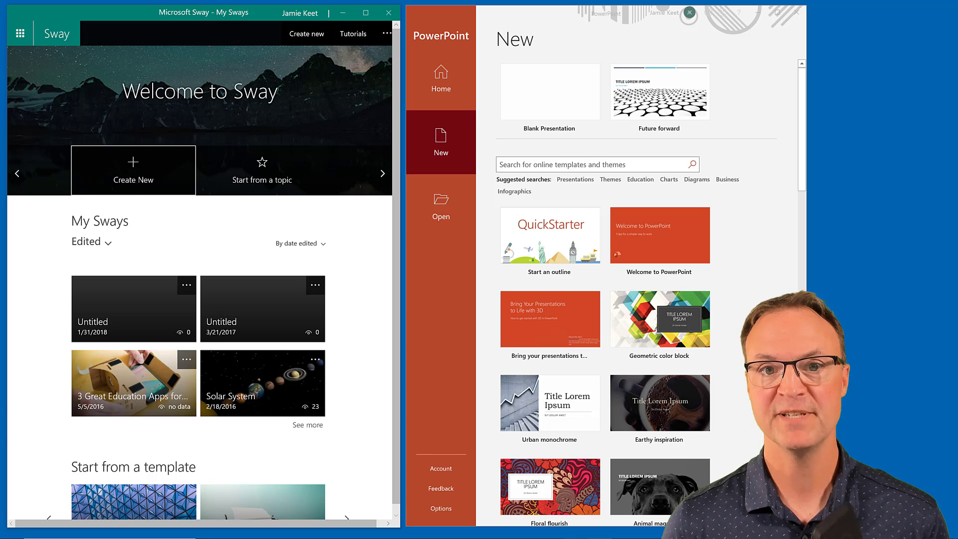
mouse_move(874, 246)
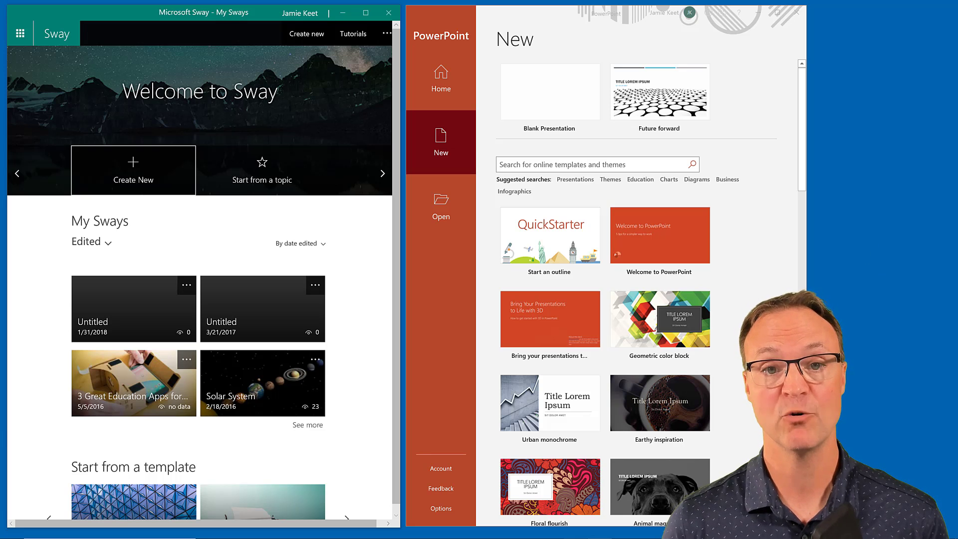
mouse_move(874, 247)
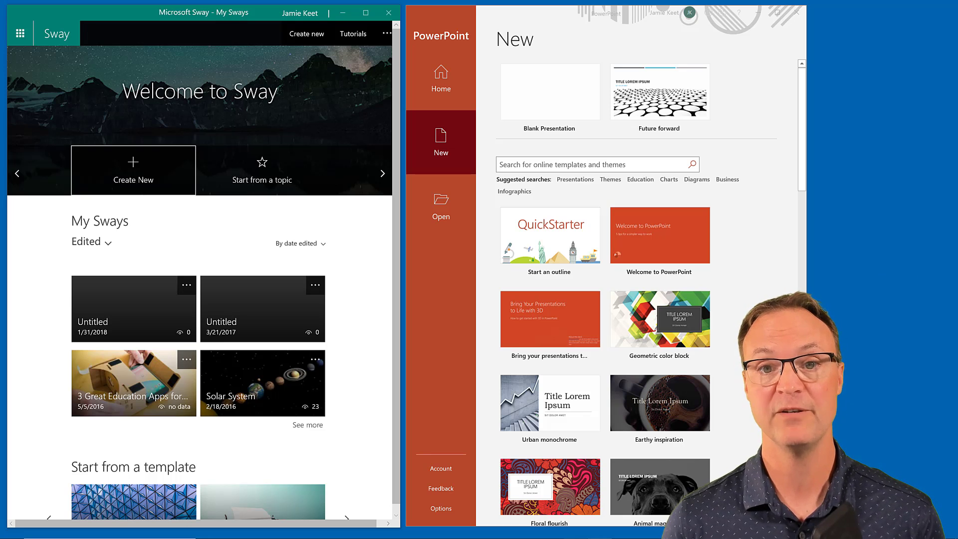
mouse_move(874, 246)
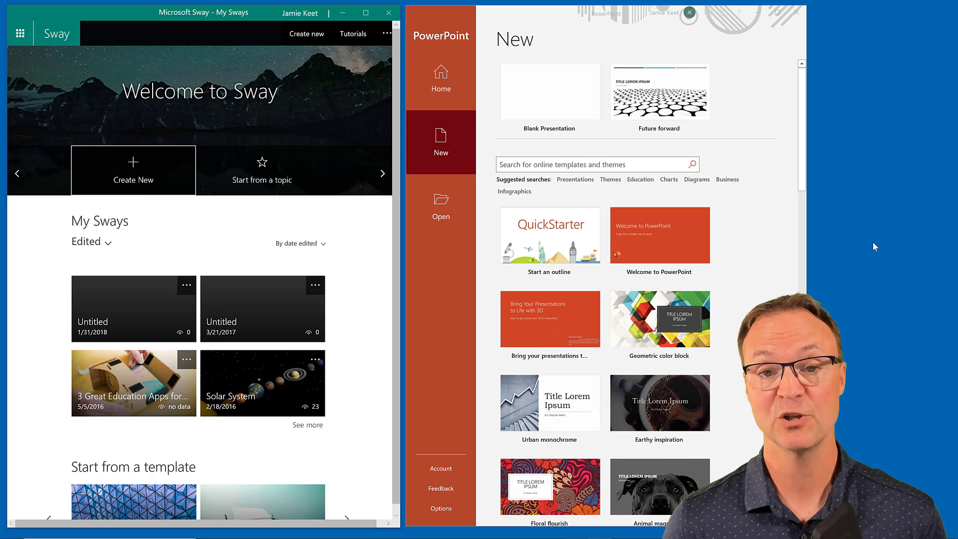